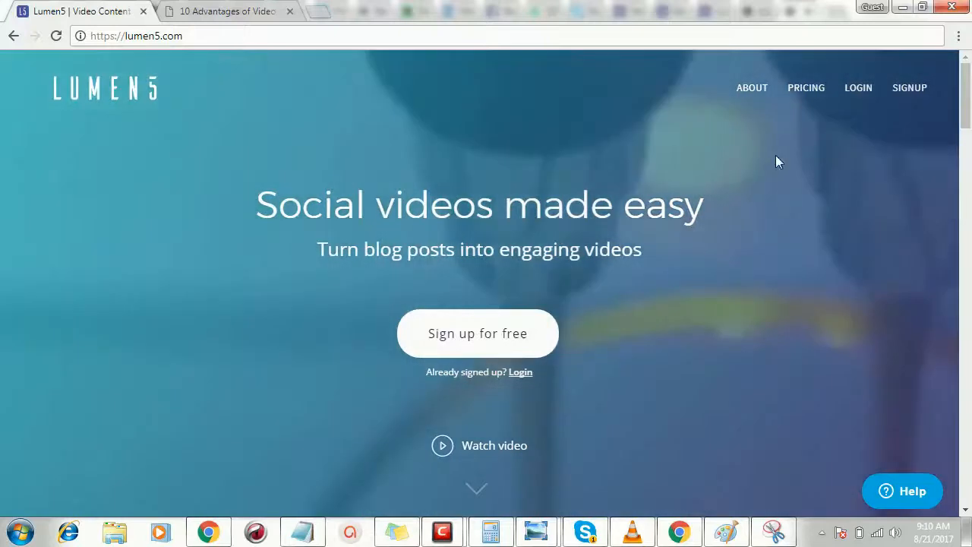
mouse_move(148, 45)
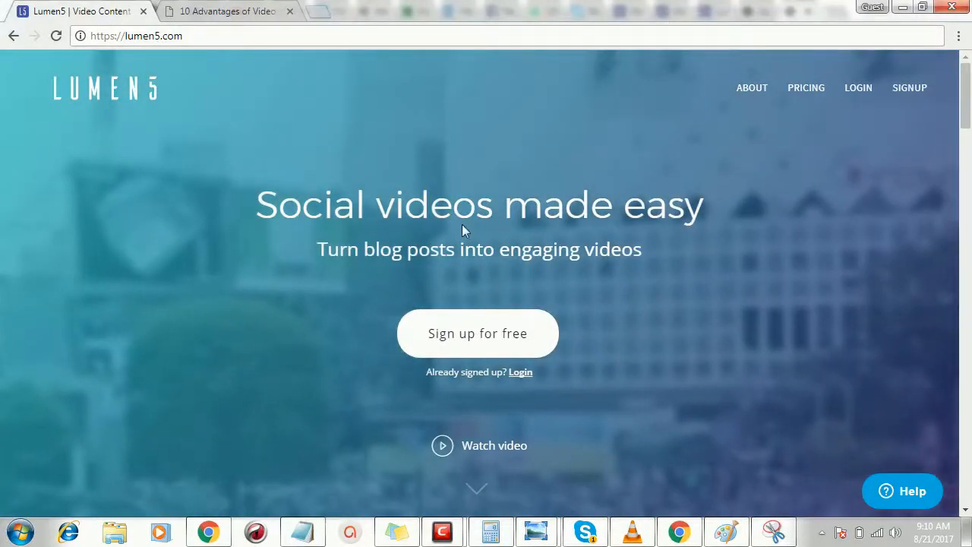
mouse_move(477, 332)
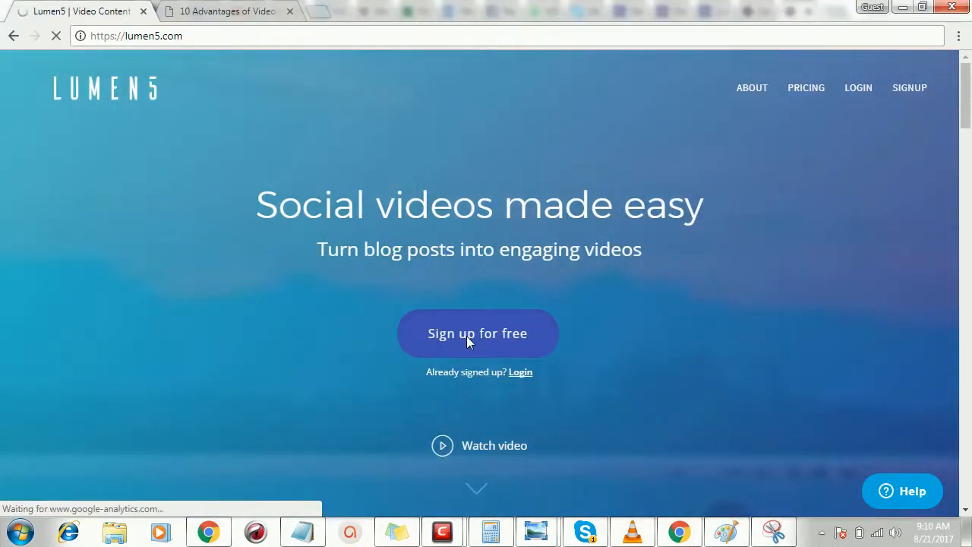
Try the free sign-up, then view pricing comparing the Free $0 and Pro $49/month plans
click(476, 333)
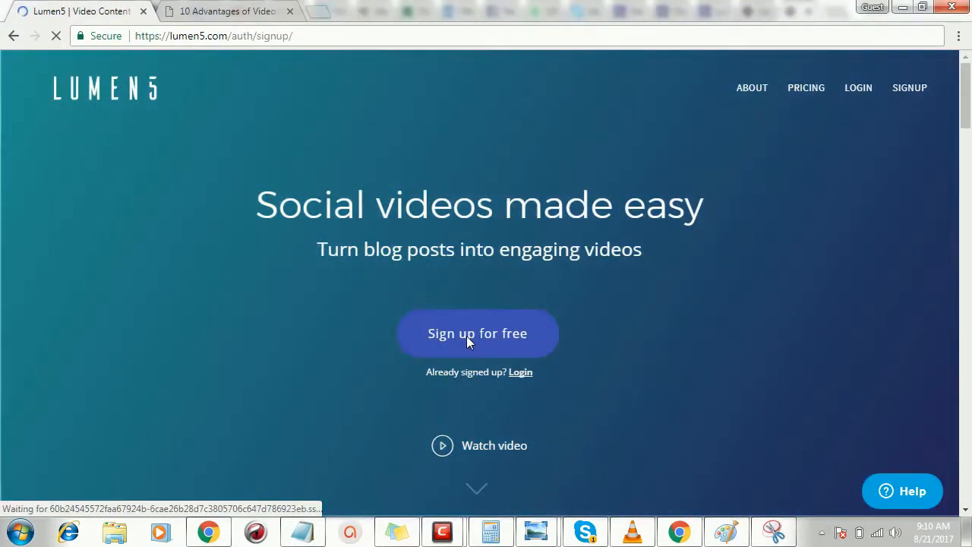
click(477, 333)
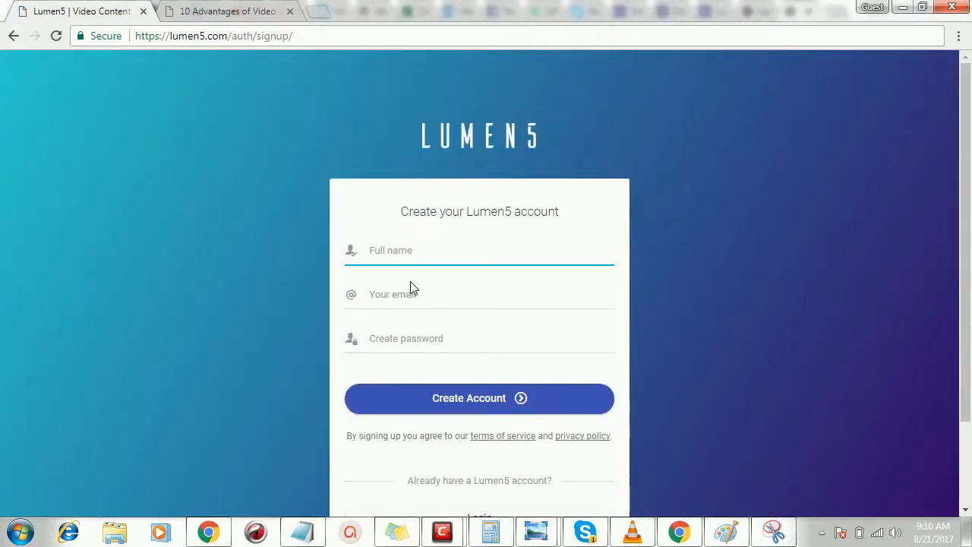
click(479, 338)
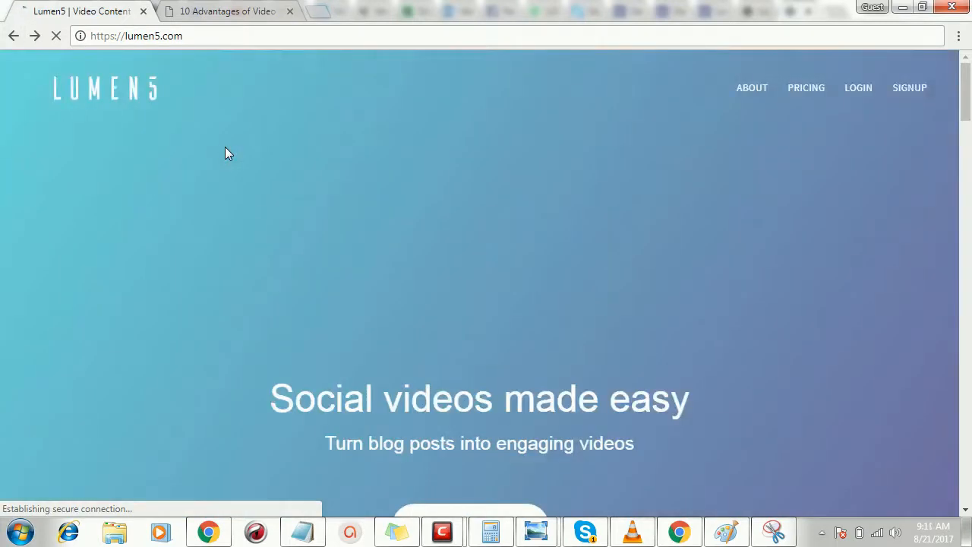
mouse_move(522, 197)
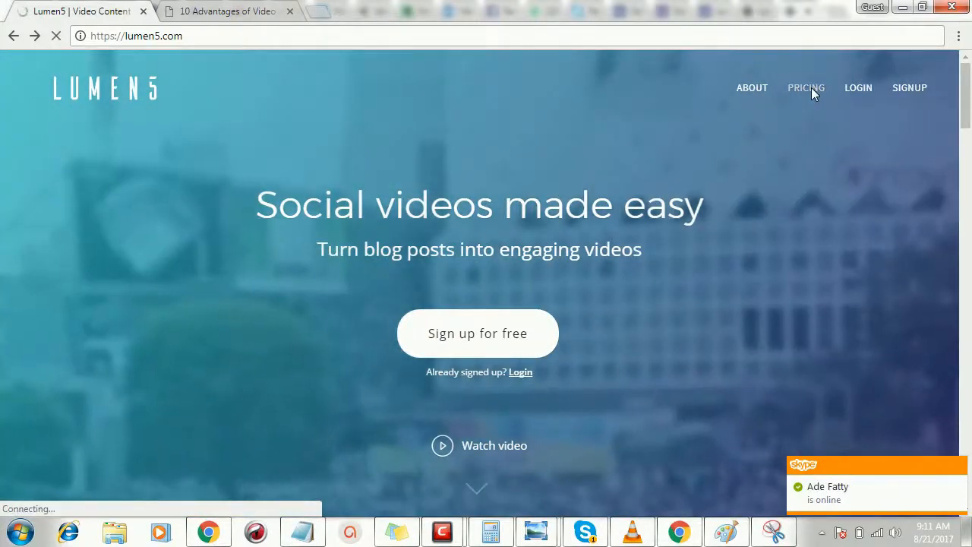
click(805, 87)
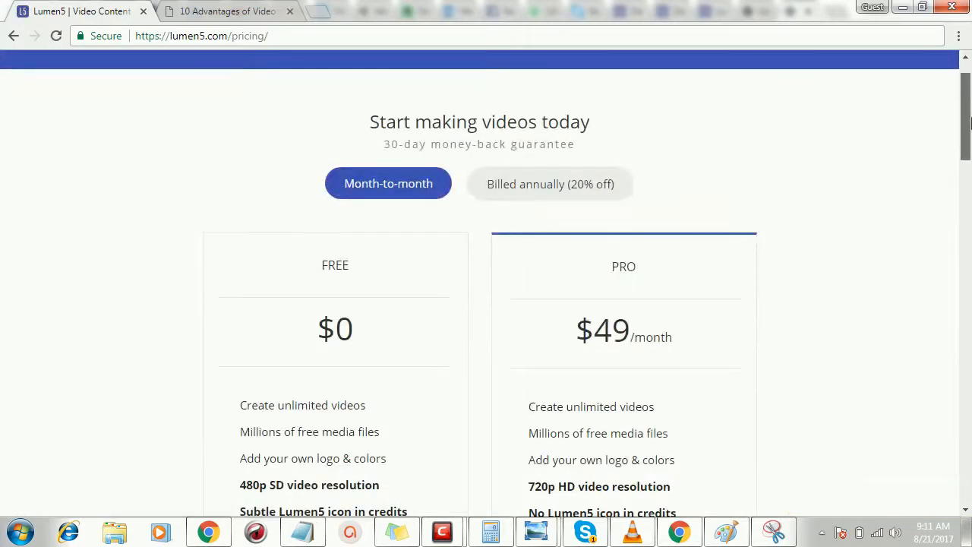
scroll(down, 3)
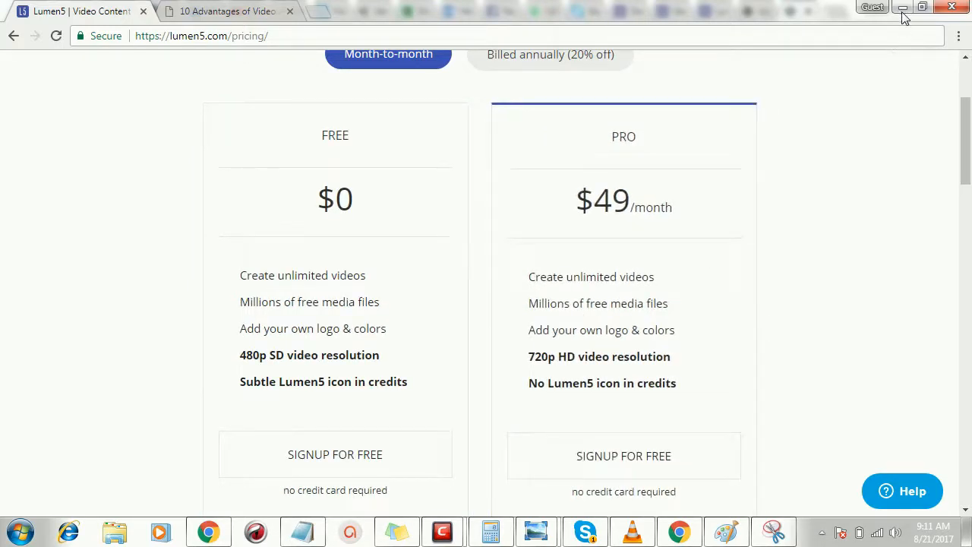
mouse_move(182, 532)
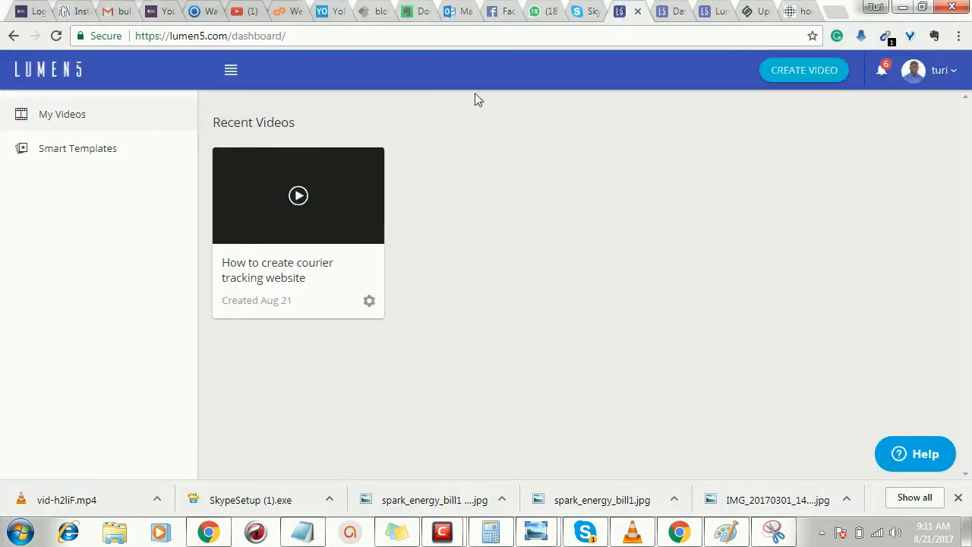
mouse_move(296, 258)
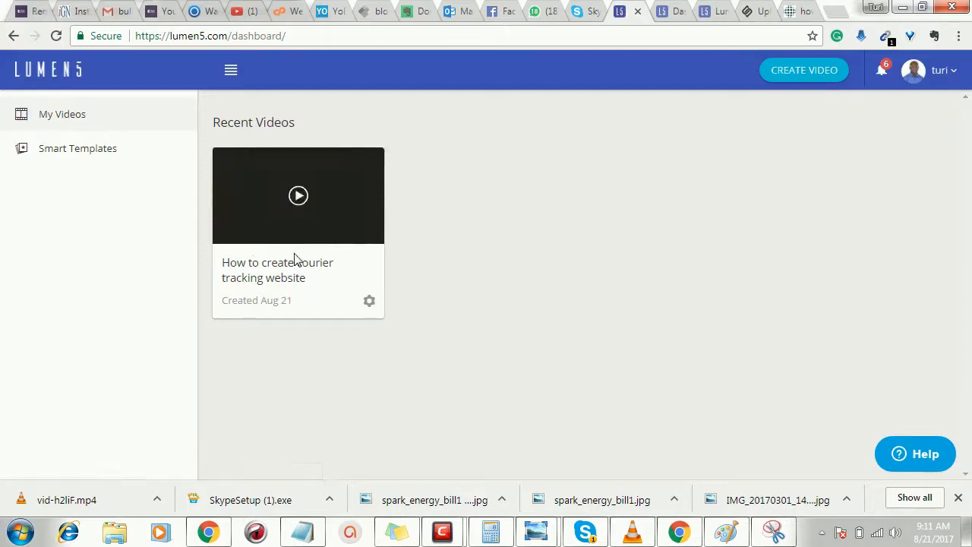
mouse_move(814, 58)
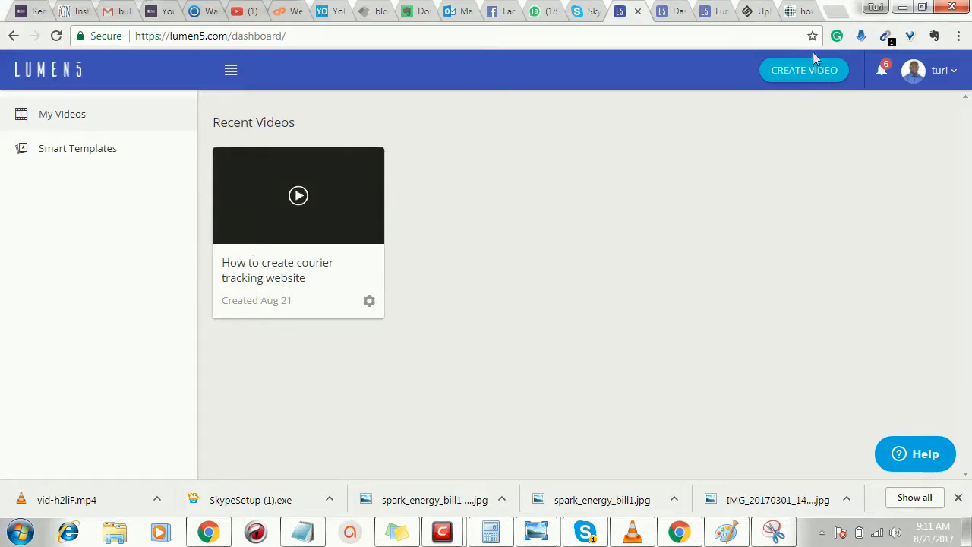
Create a new video by importing the courier tracking WordPress article from its URL
click(803, 69)
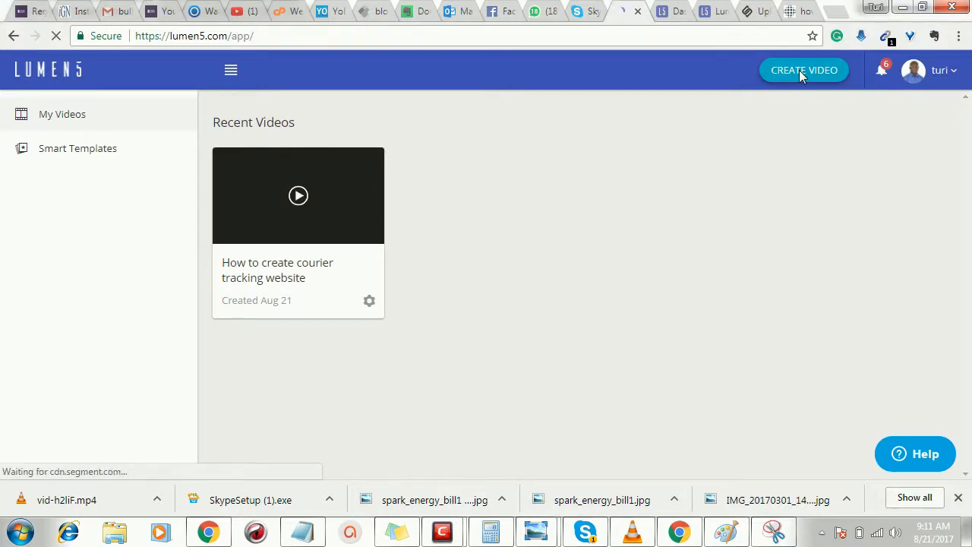
click(803, 70)
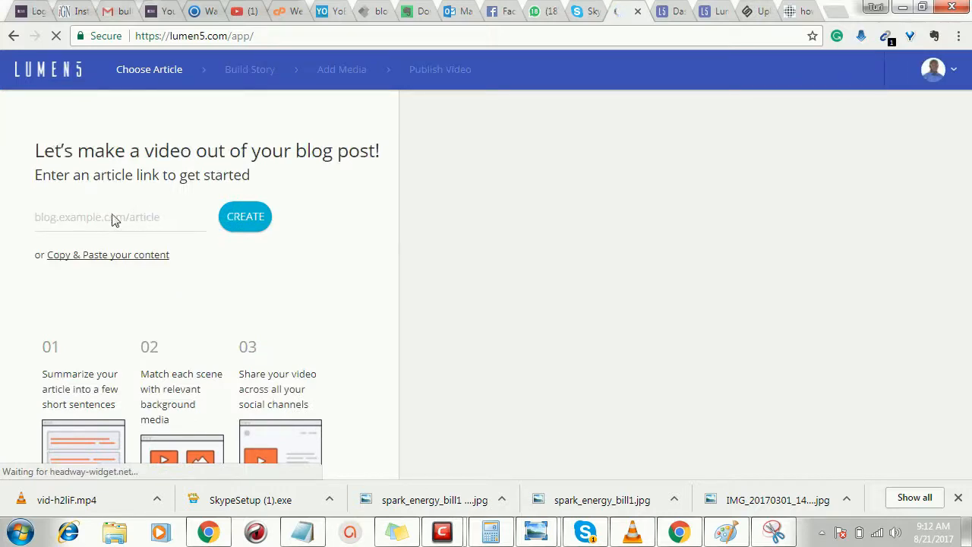
click(97, 216)
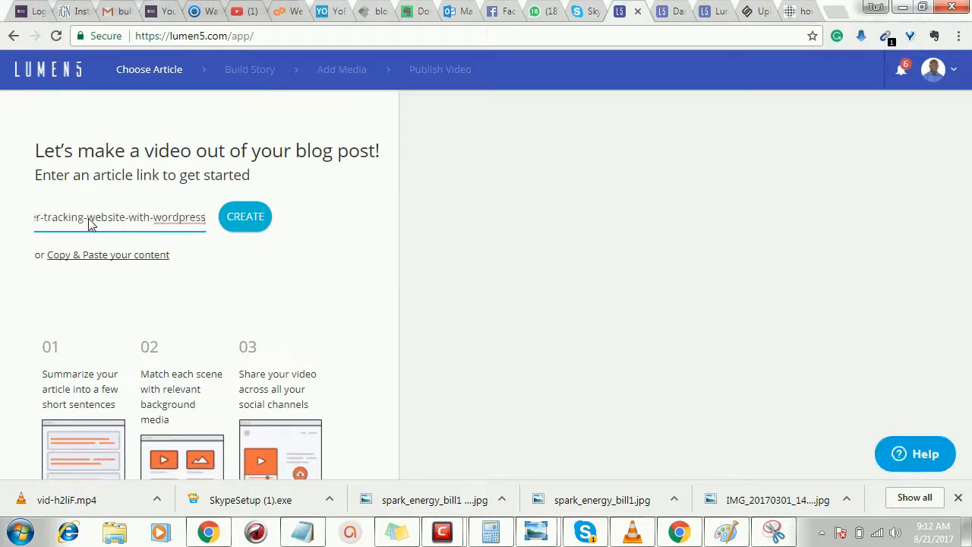
click(244, 216)
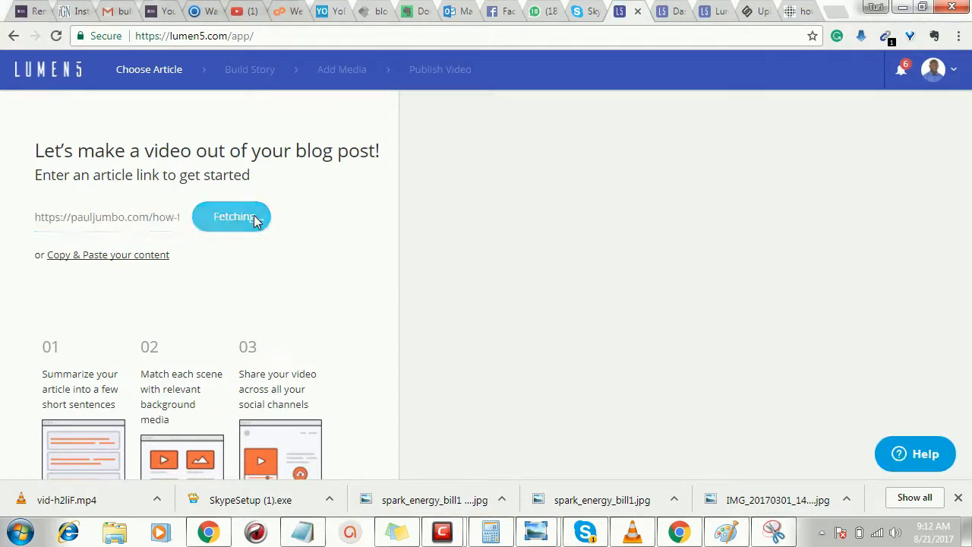
click(232, 217)
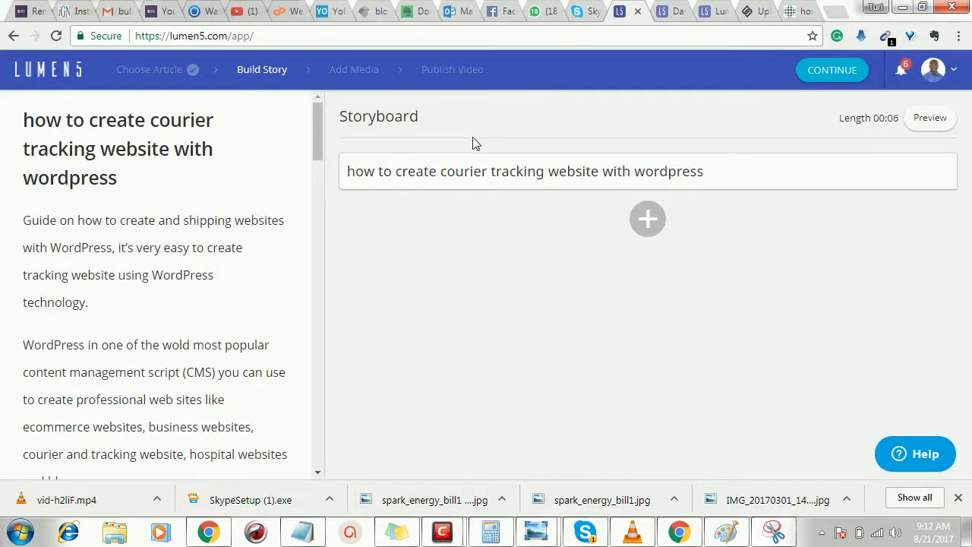
mouse_move(488, 271)
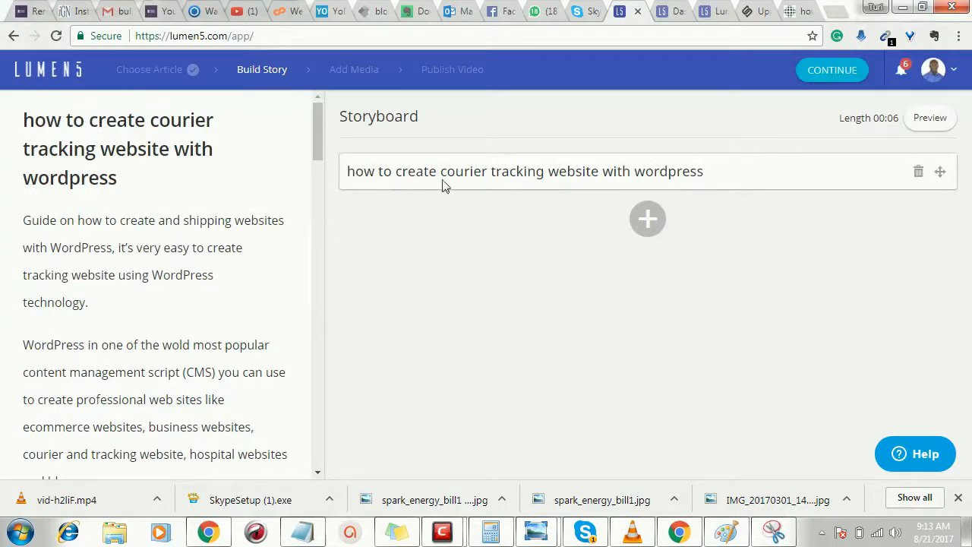
mouse_move(703, 183)
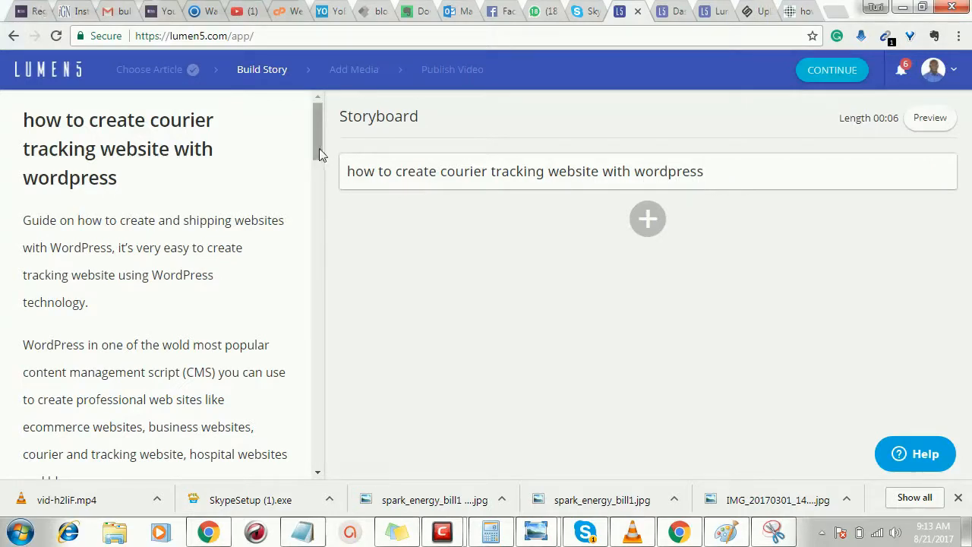
Add a second storyboard scene holding the article's Step One Cpanel paragraph
scroll(down, 3)
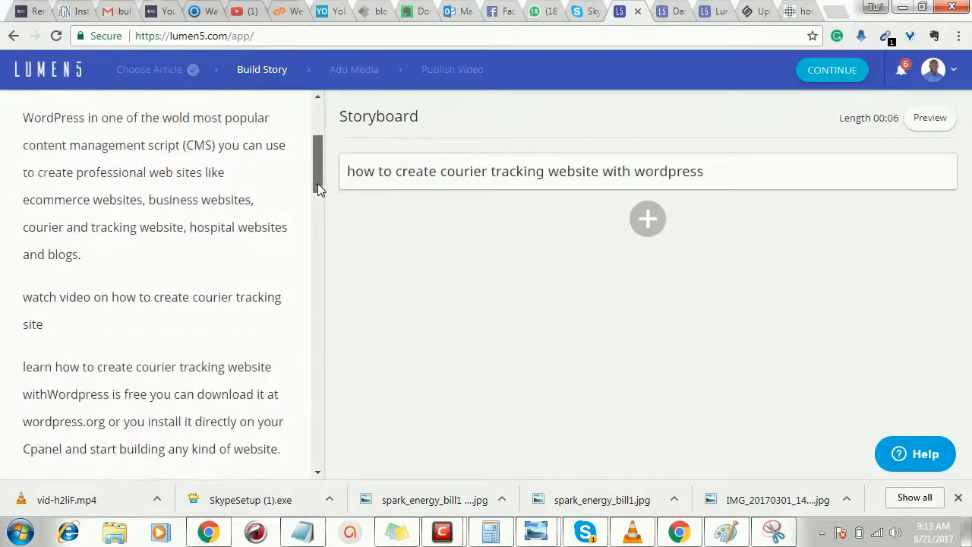
scroll(down, 3)
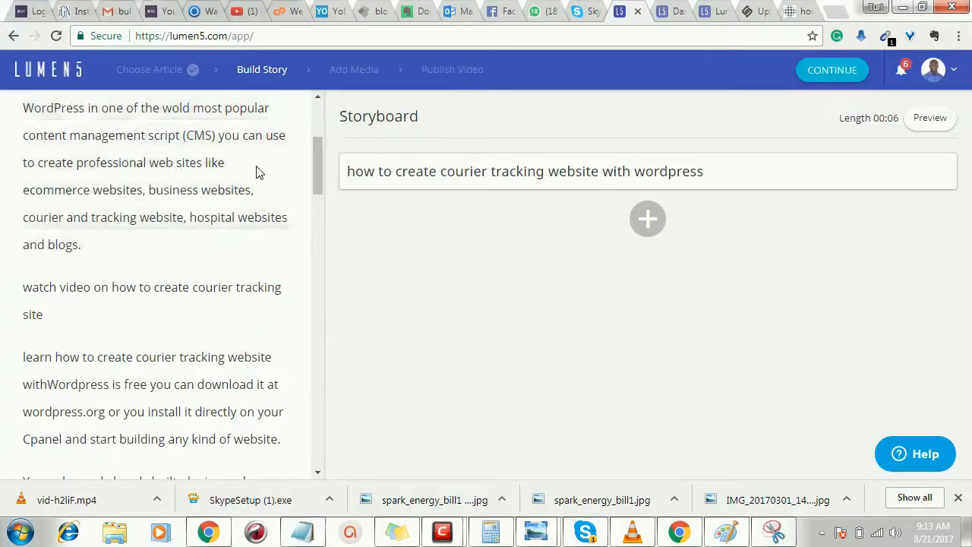
scroll(down, 3)
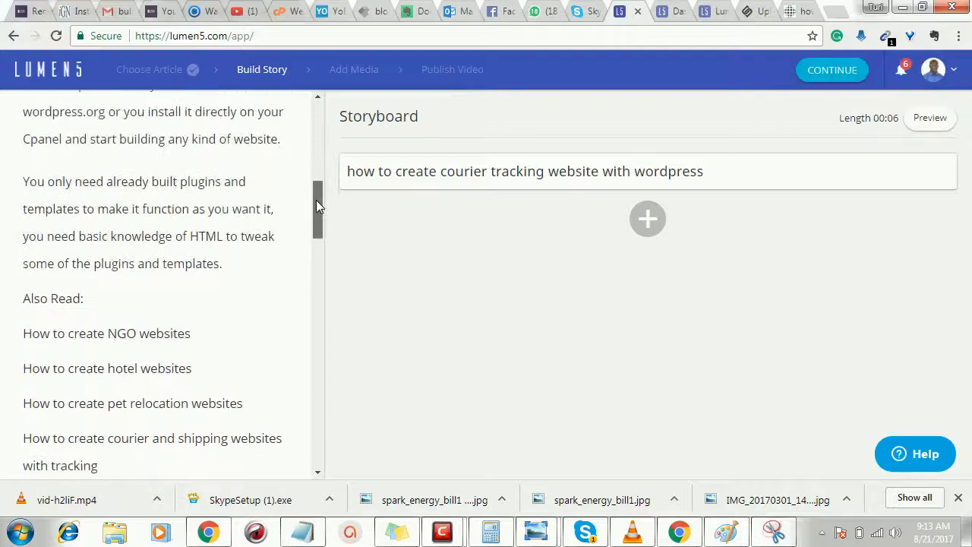
scroll(down, 3)
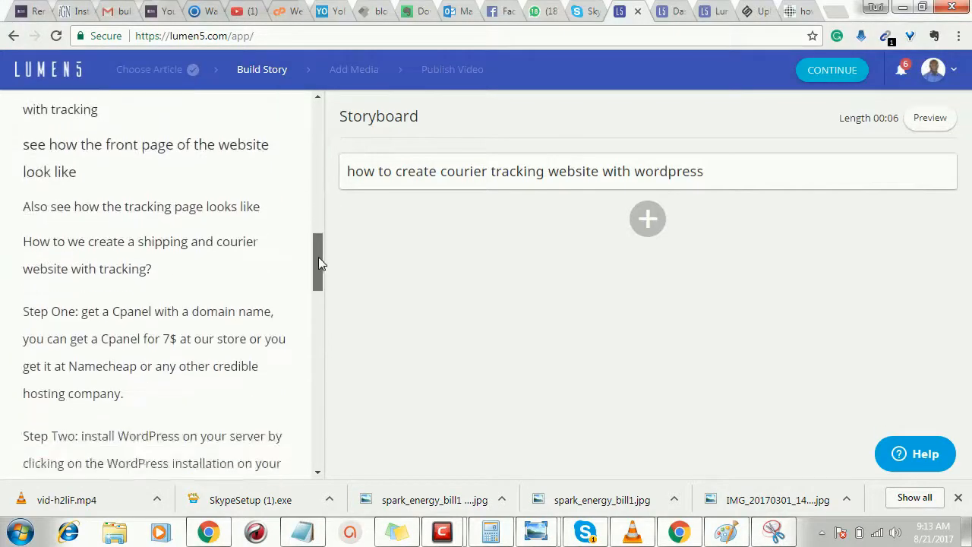
scroll(down, 3)
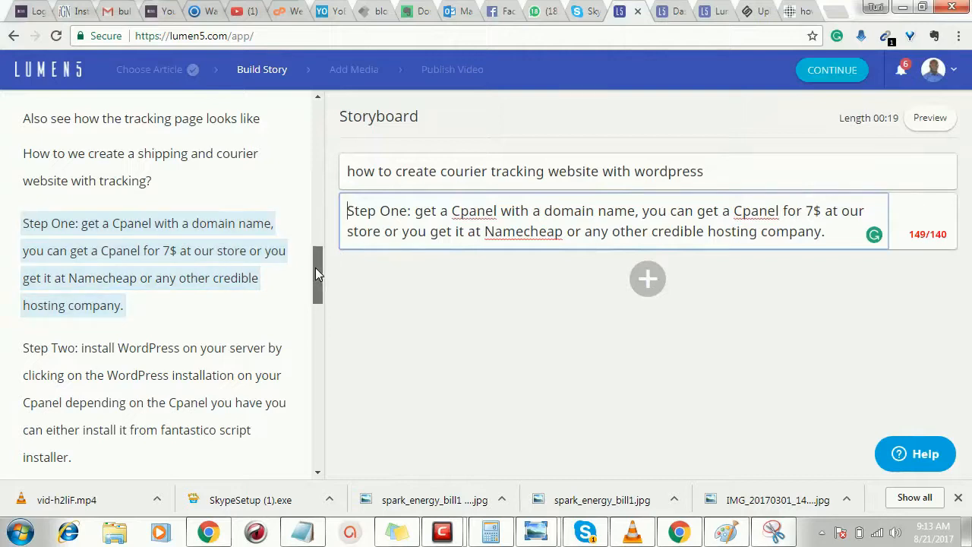
Replace the Step One scene text with the trimmed Cpanel sentence from Notepad
scroll(down, 3)
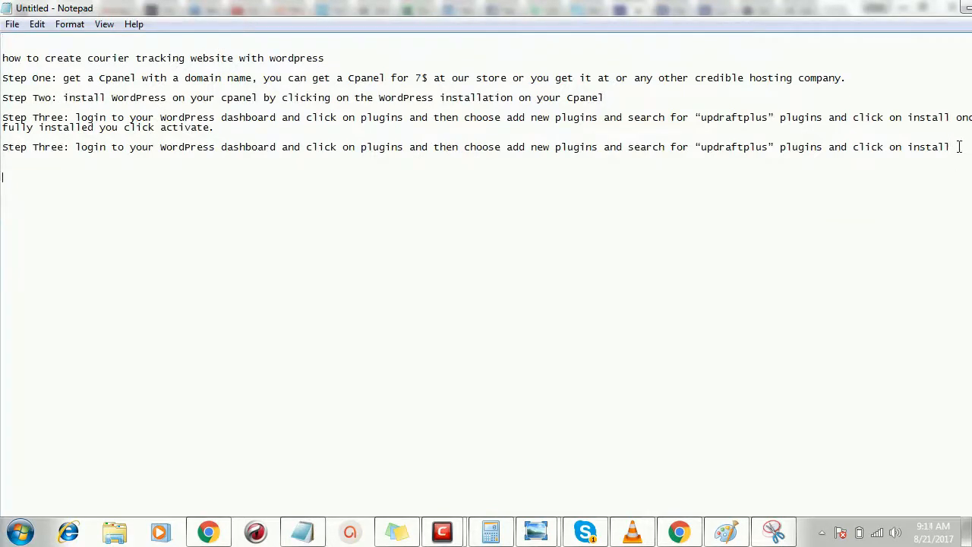
text(Step One: get a Cpanel with a domain name, you can get a Cpanel for 7$ at our store or you get it at Namecheap or any other credible hosting company.)
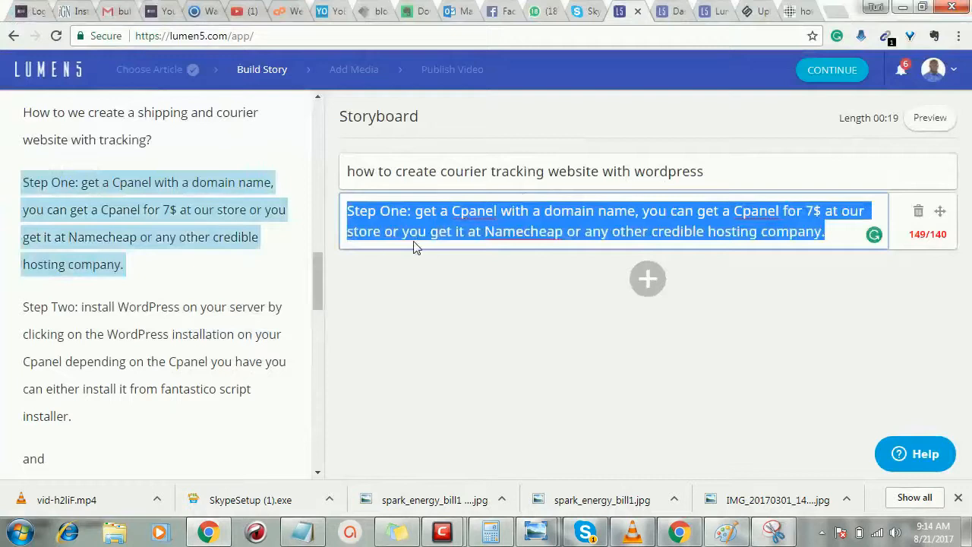
click(630, 210)
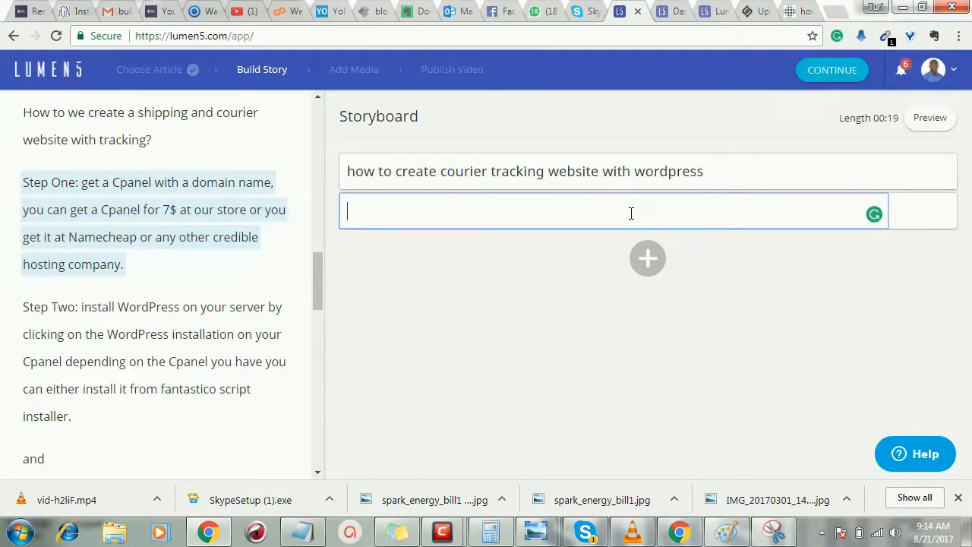
text(Step One: get a Cpanel with a domain name, you can get a Cpanel for 7$ at our store or you get it at or any other credible hosting company.)
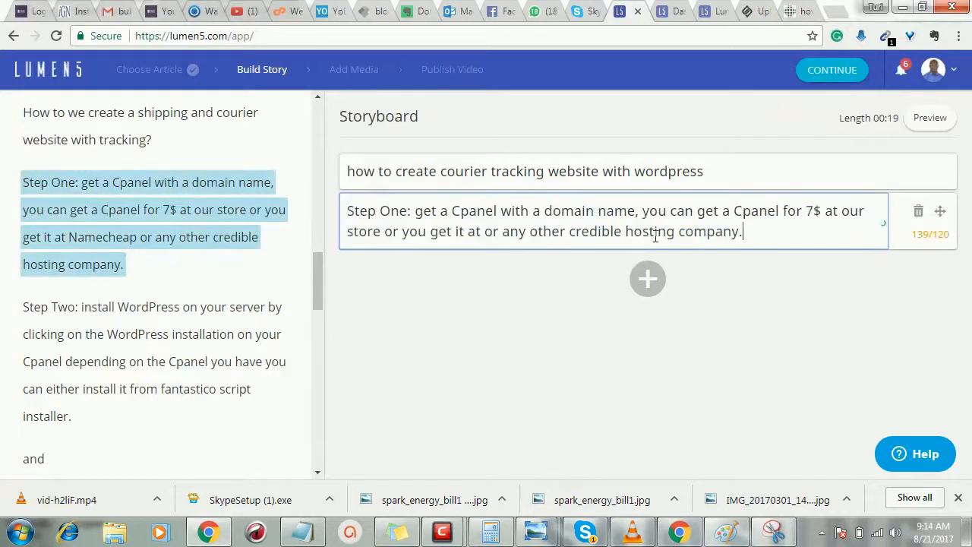
click(647, 279)
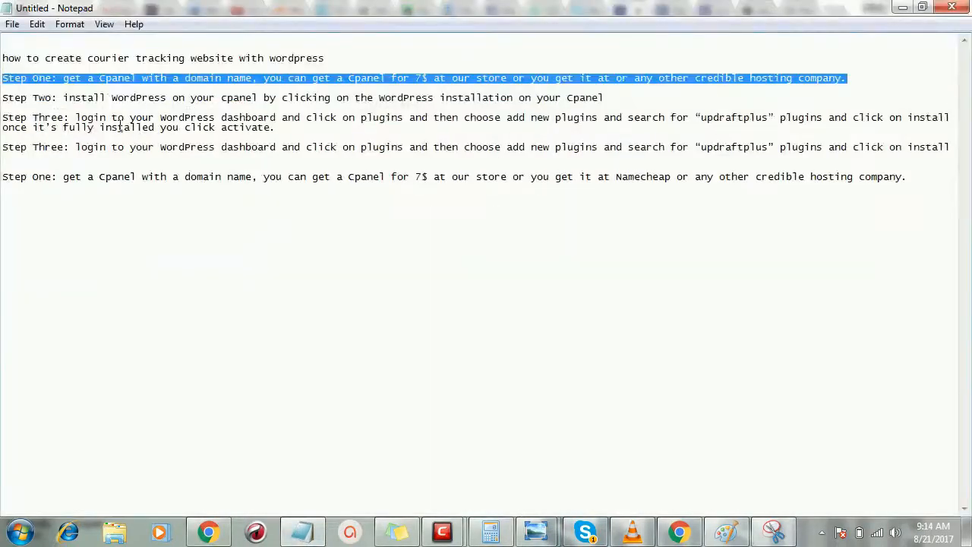
Add new scenes with the Step Two WordPress-install and Step Three plugin text
drag(389, 97, 604, 97)
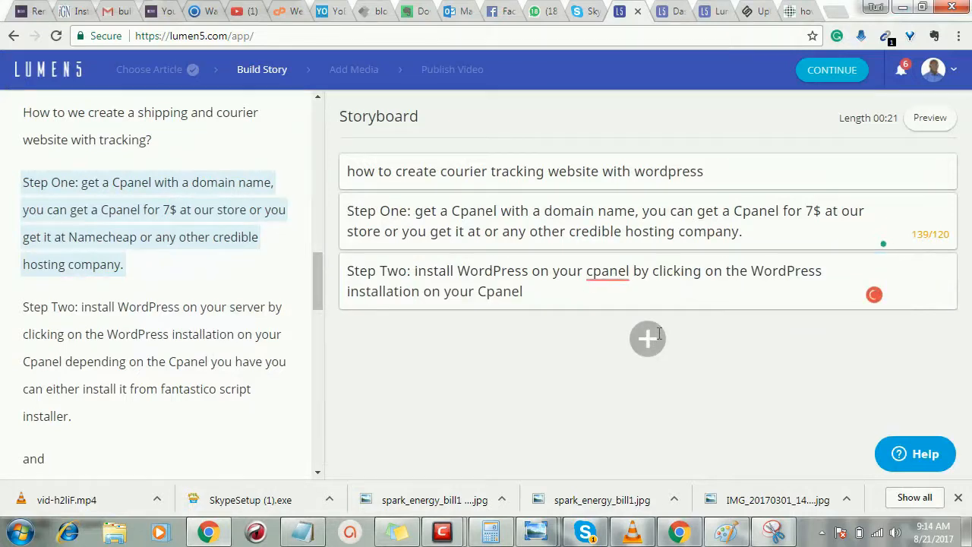
click(647, 338)
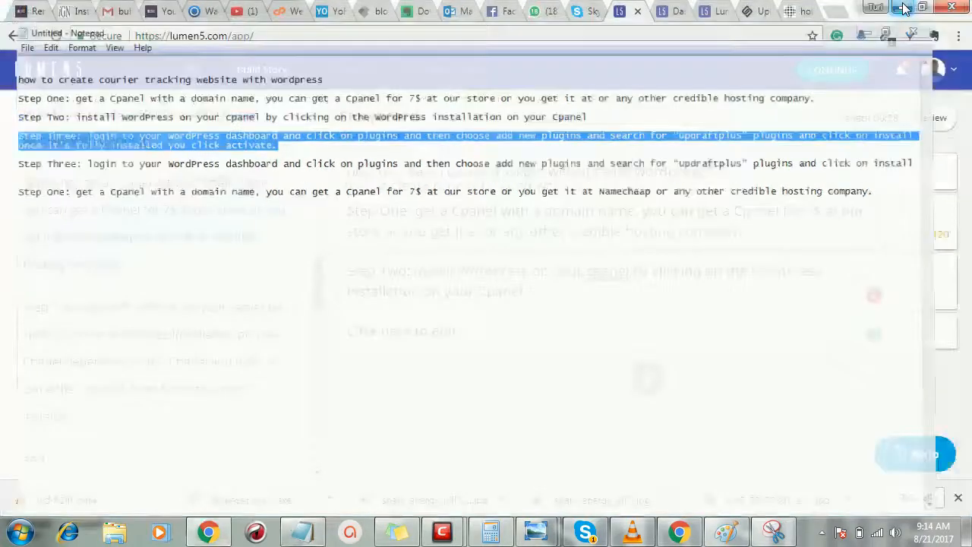
click(401, 330)
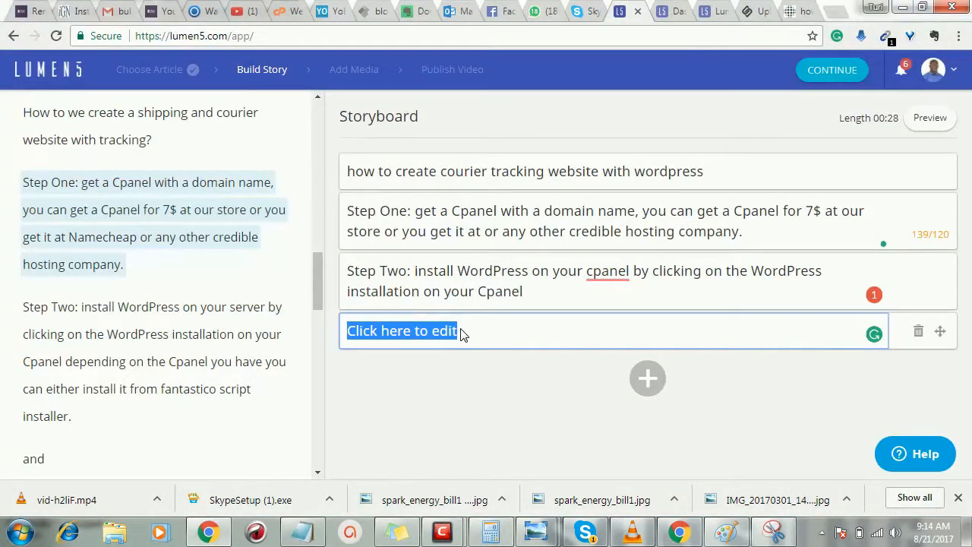
text(Step Three: login to your WordPress dashboard and click on plugins and then choose add new plugins and search for "updraftplus" plugins and click on install once it's fully installed you click activate.)
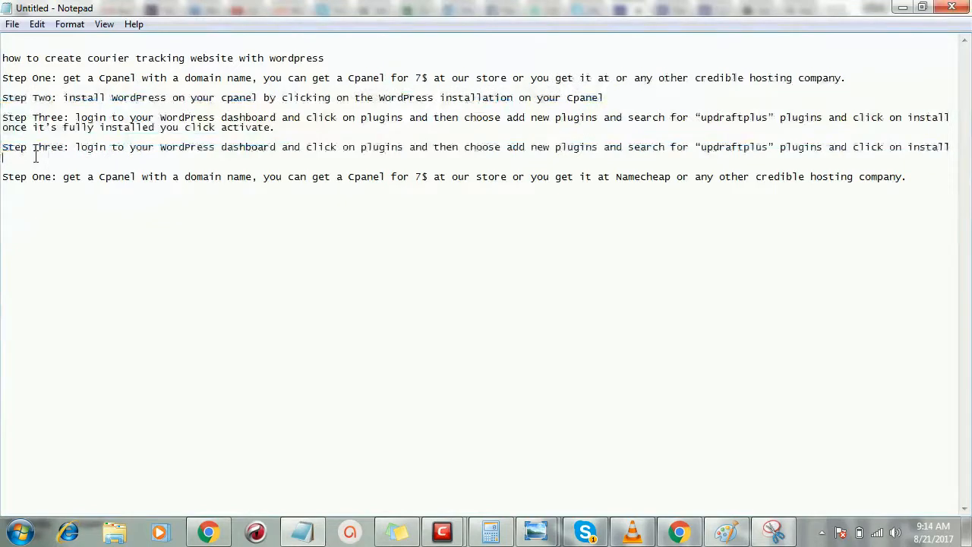
triple_click(304, 147)
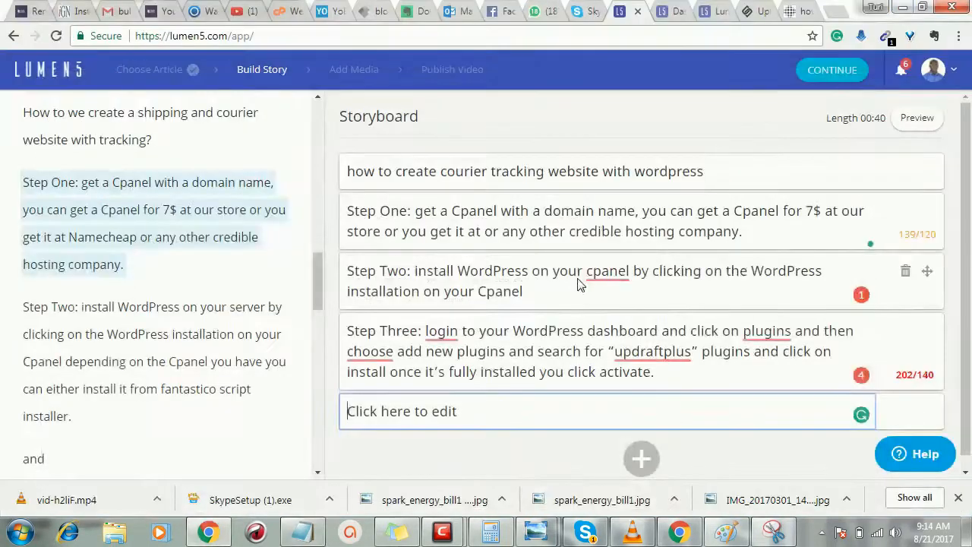
Delete the overlong Step Three duplicate, add Step Four, and continue to Add Media
double_click(401, 411)
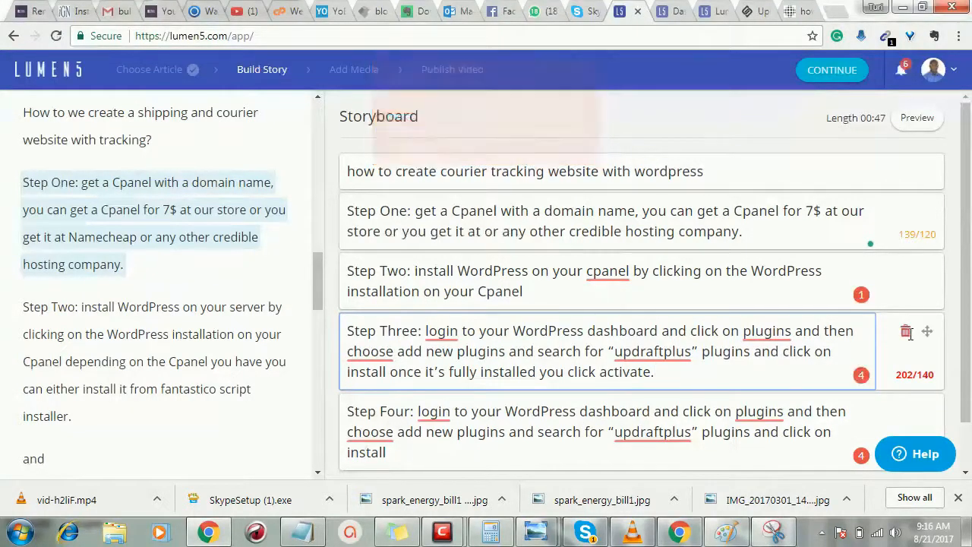
click(907, 330)
text(Step Four: Edit the content of the scrips and logos)
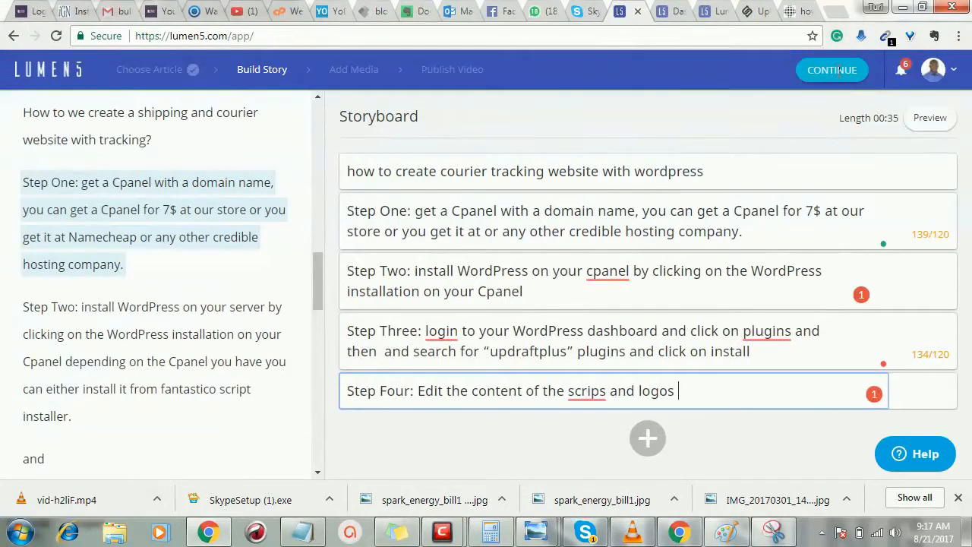
click(831, 69)
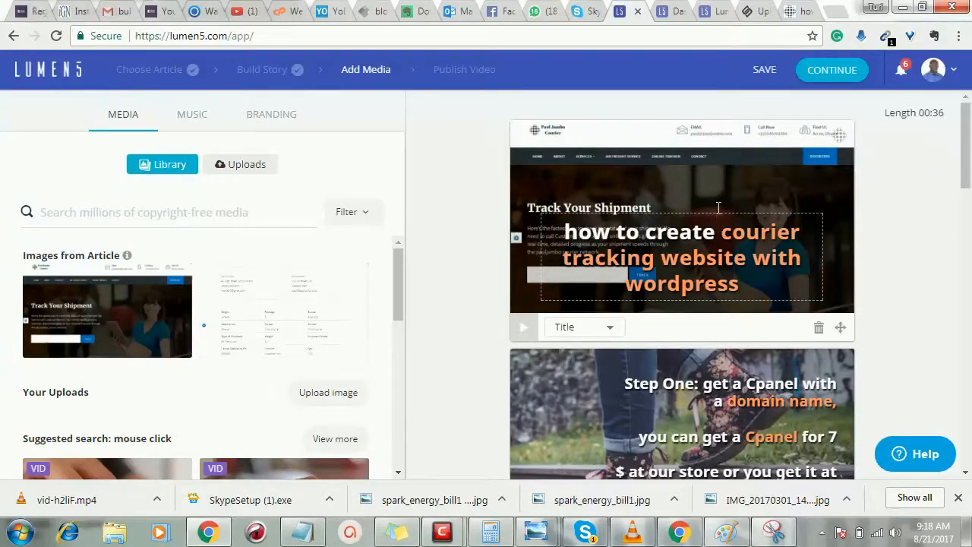
Right-align the title scene's text so the courier website image shows beside it
click(681, 231)
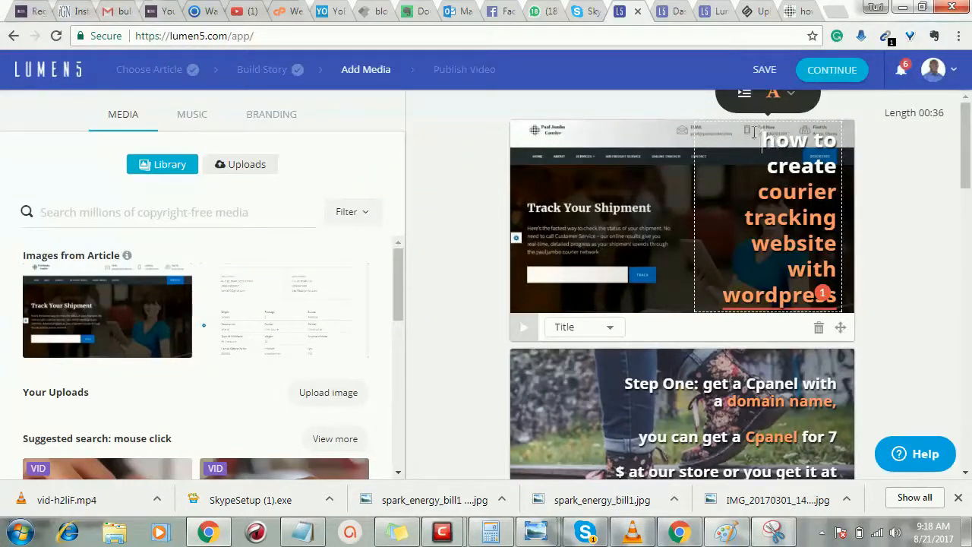
click(773, 92)
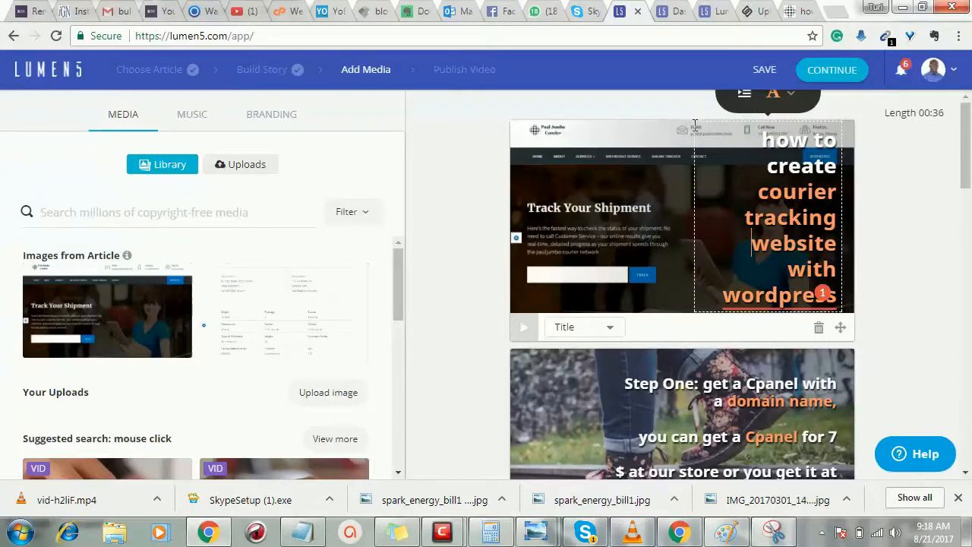
double_click(778, 294)
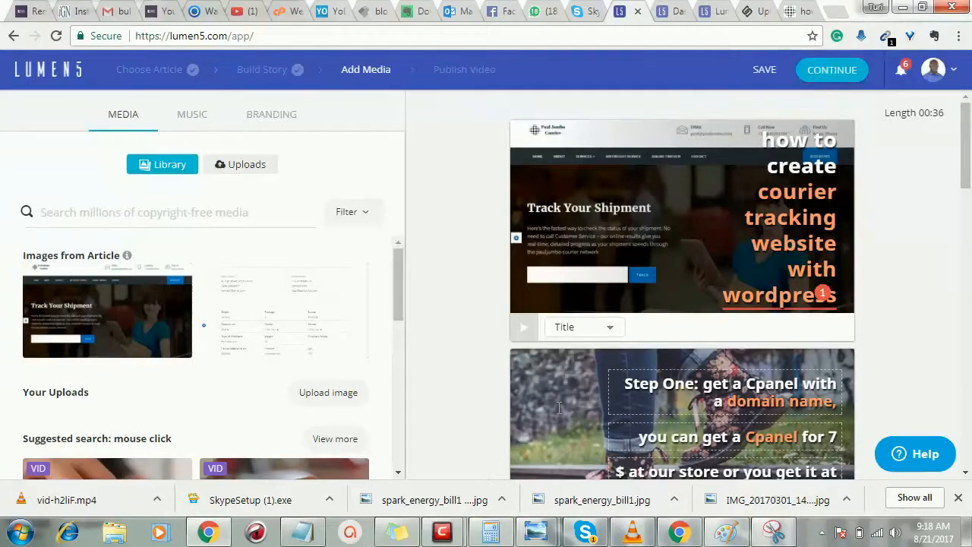
scroll(down, 3)
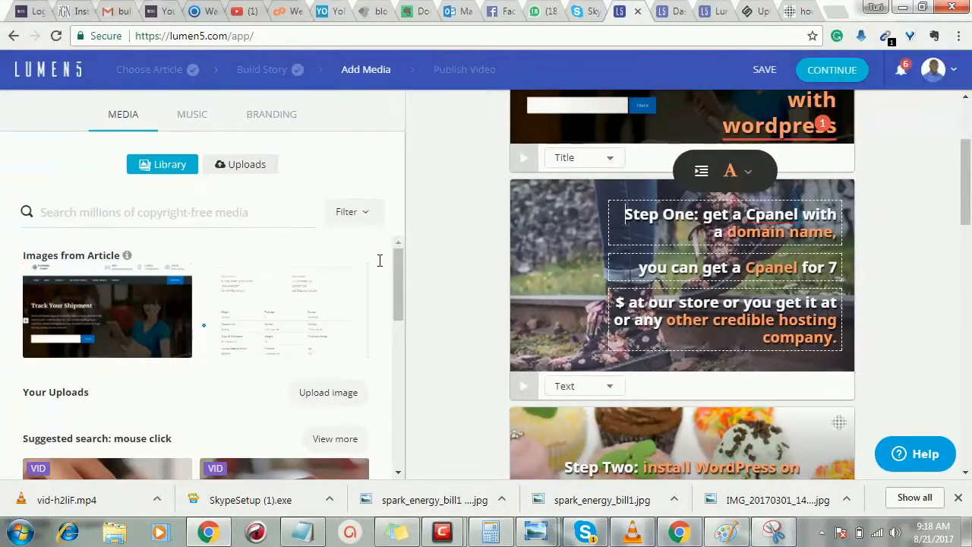
Give the Step One scene a blue video background and let the project save
click(167, 212)
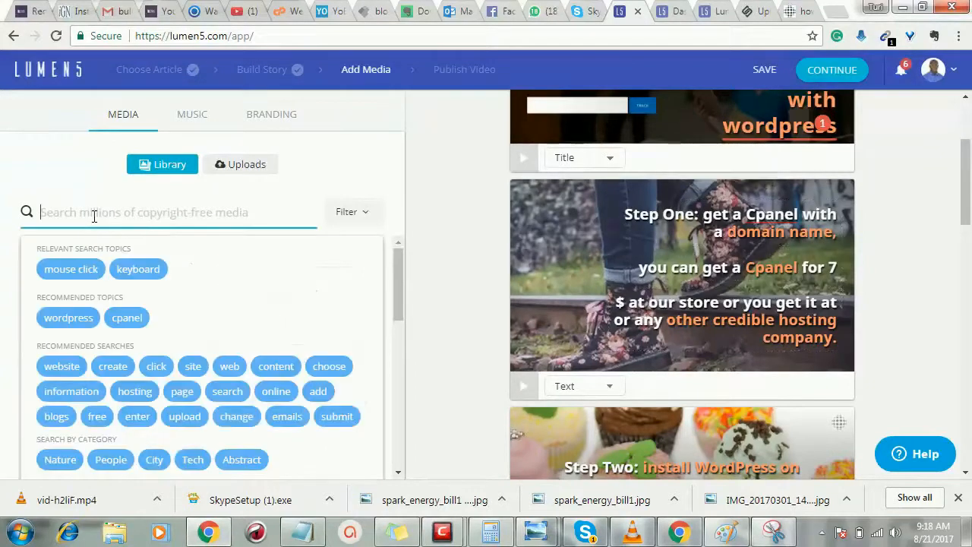
text(blue)
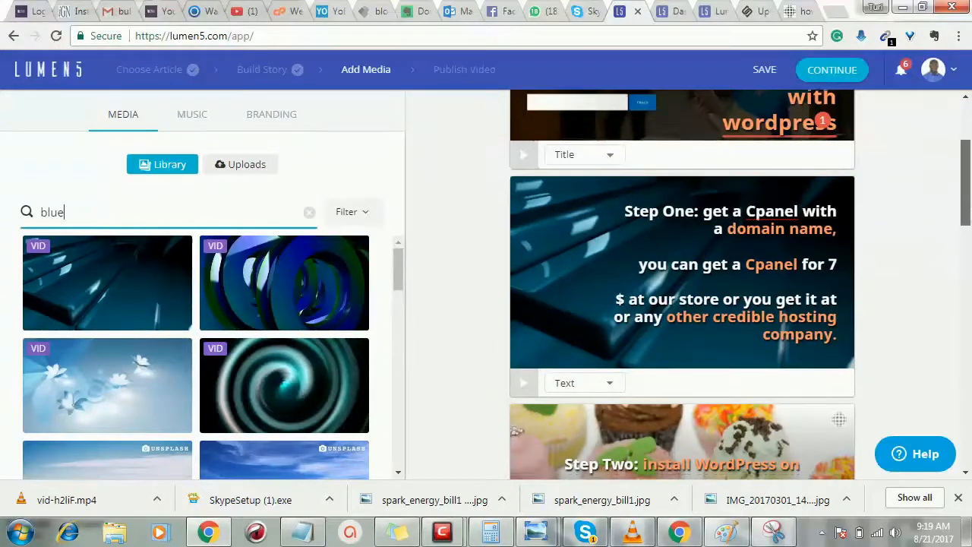
scroll(down, 3)
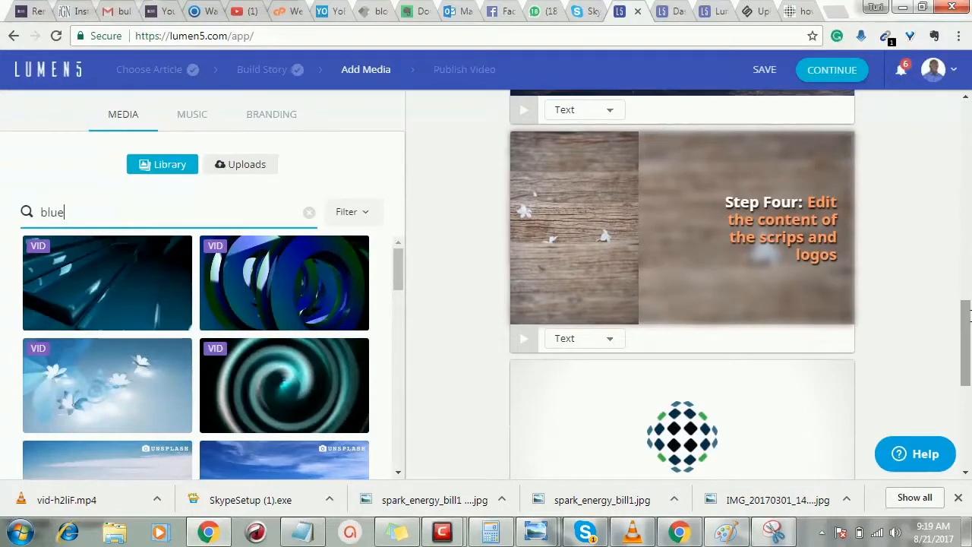
click(766, 228)
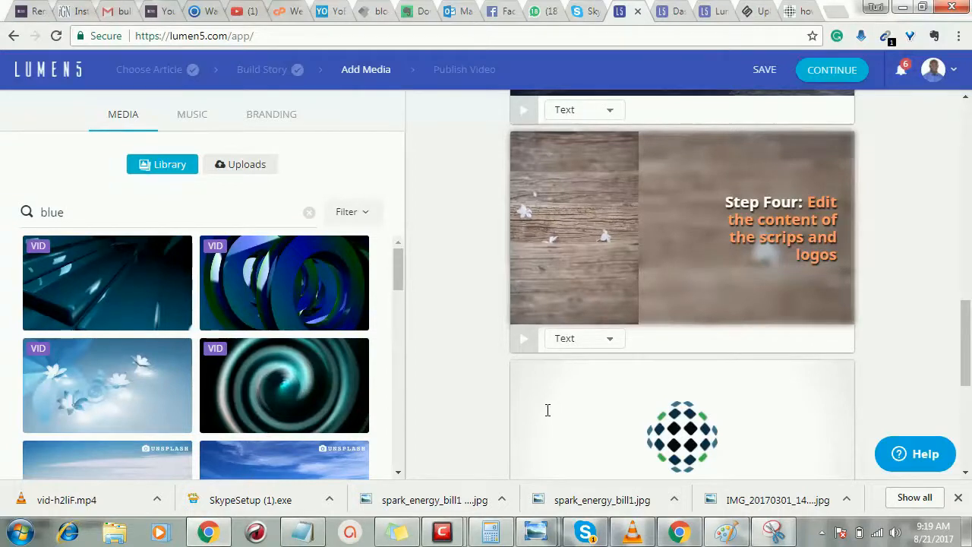
scroll(down, 3)
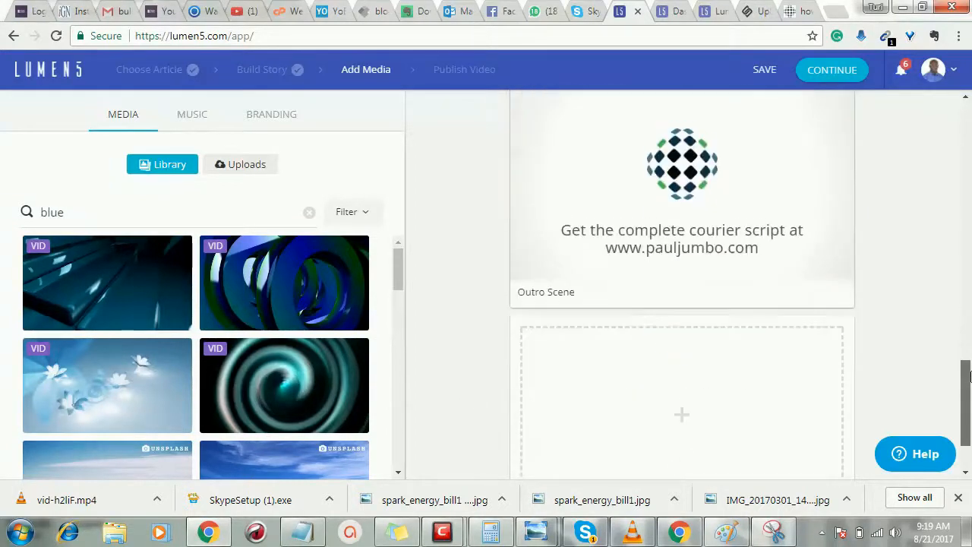
scroll(down, 3)
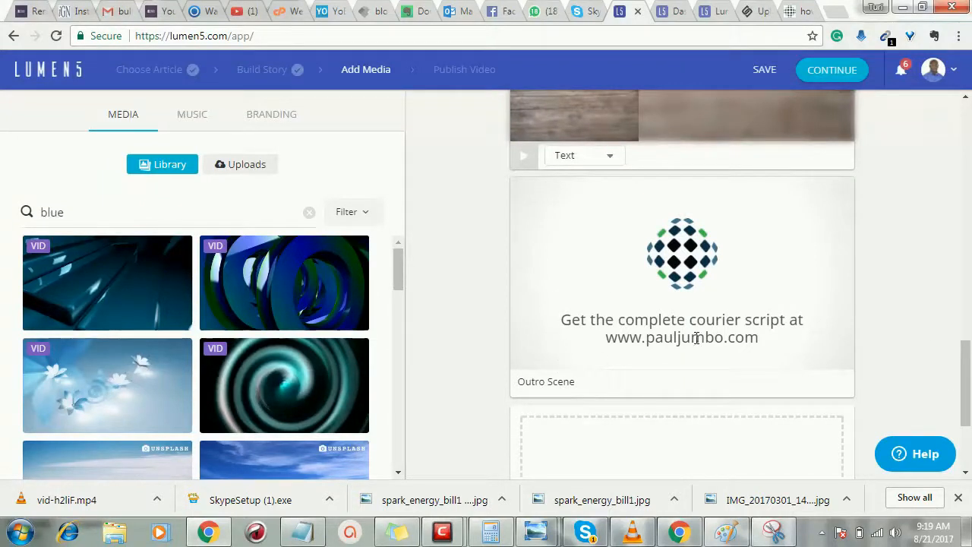
mouse_move(756, 345)
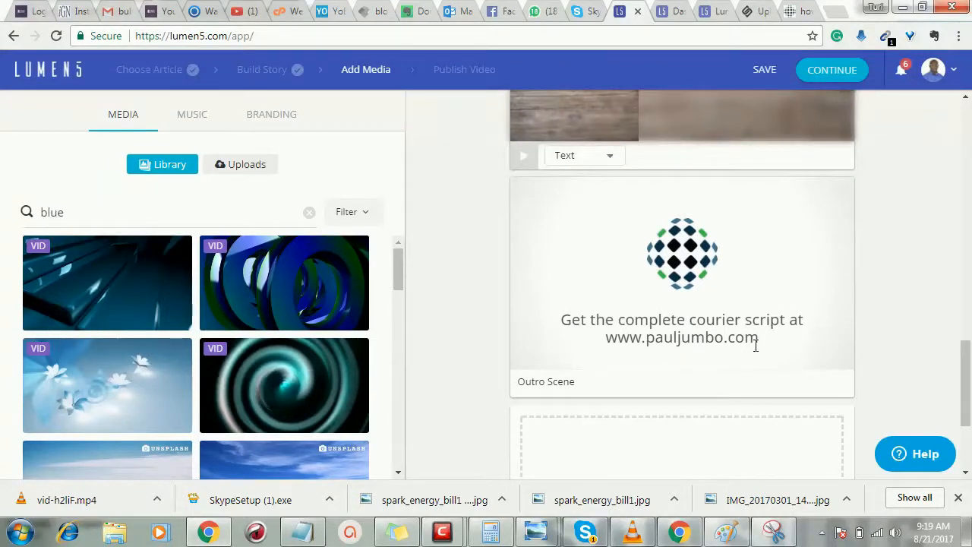
click(764, 69)
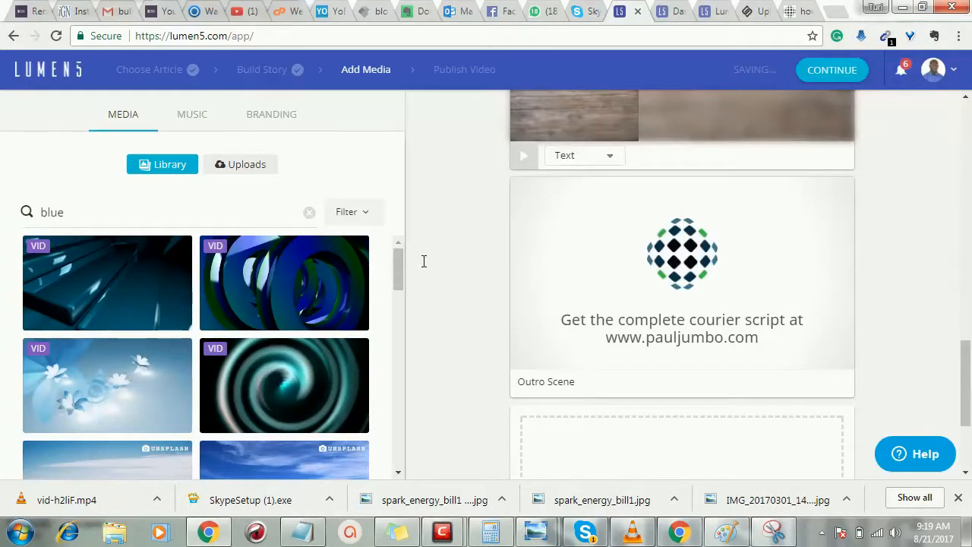
scroll(down, 3)
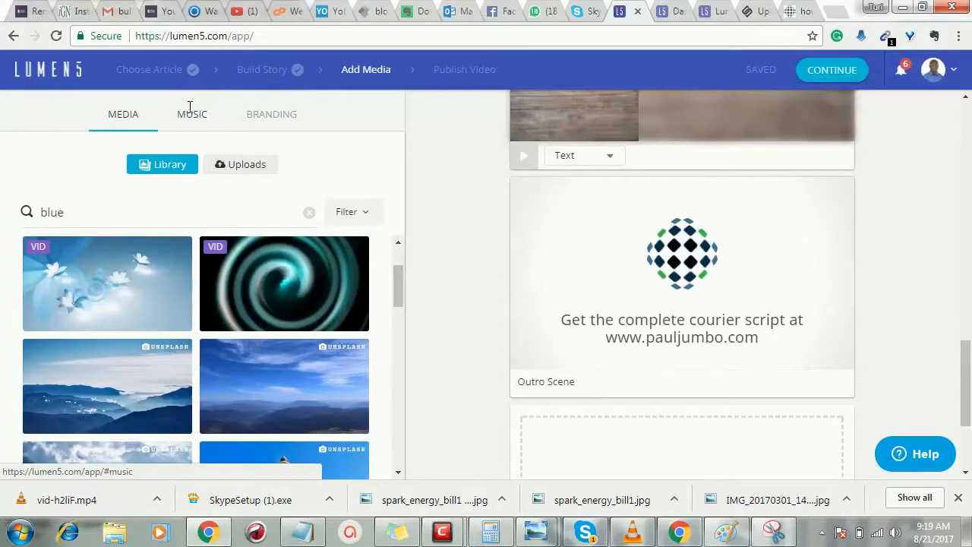
Add the calm track 'Dreams Become…' as background music and show Branding settings
click(192, 114)
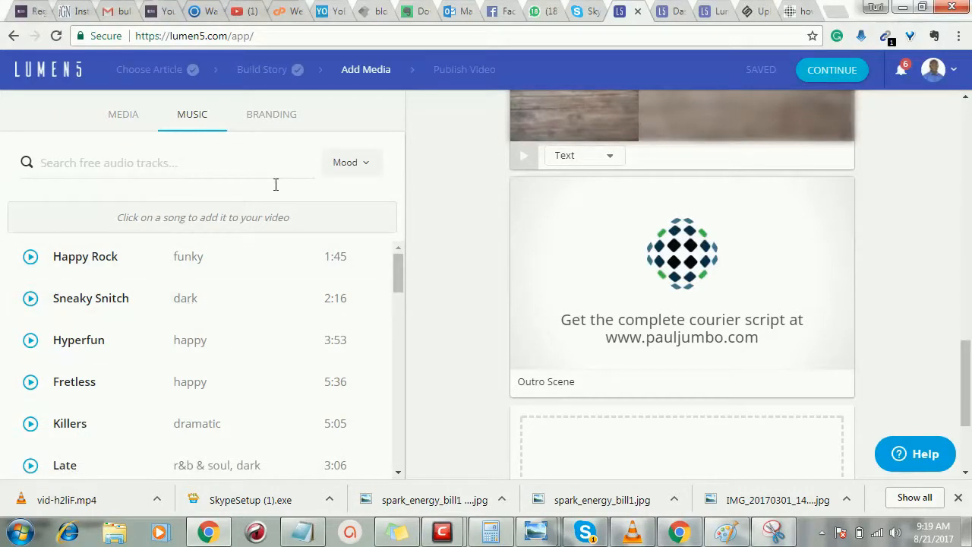
click(350, 162)
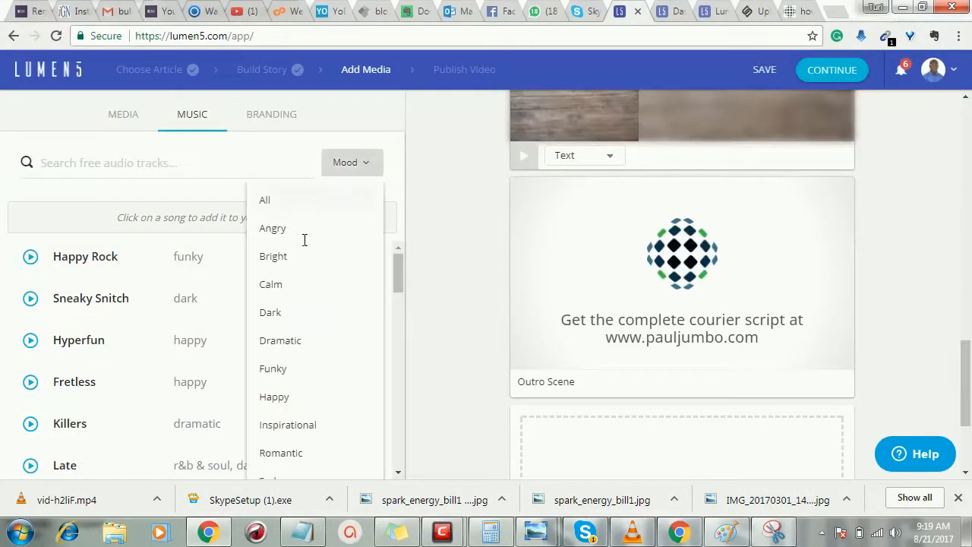
click(271, 284)
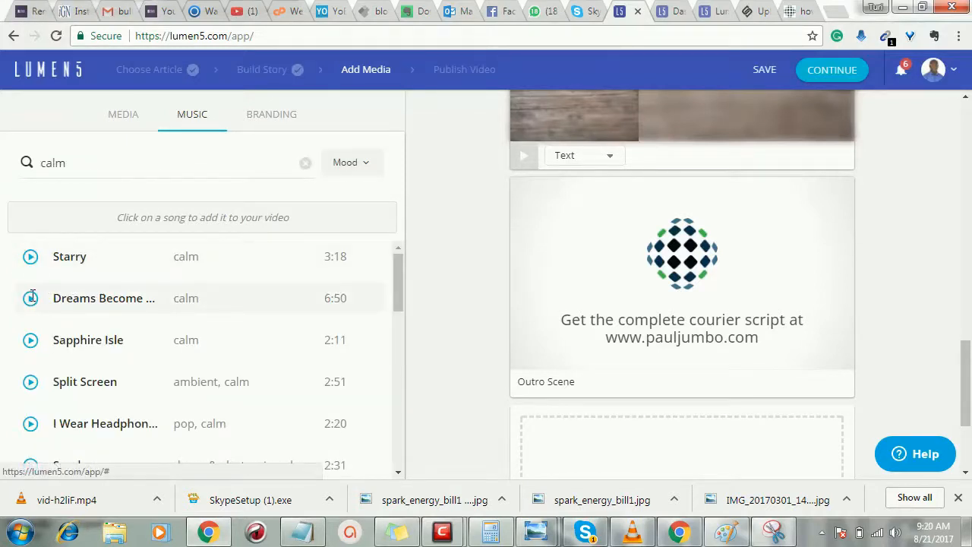
click(30, 297)
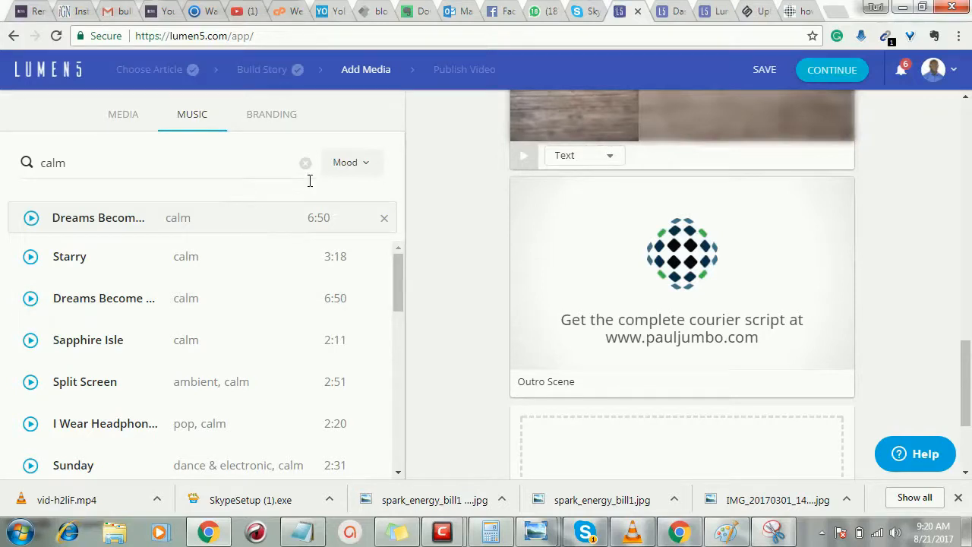
click(272, 114)
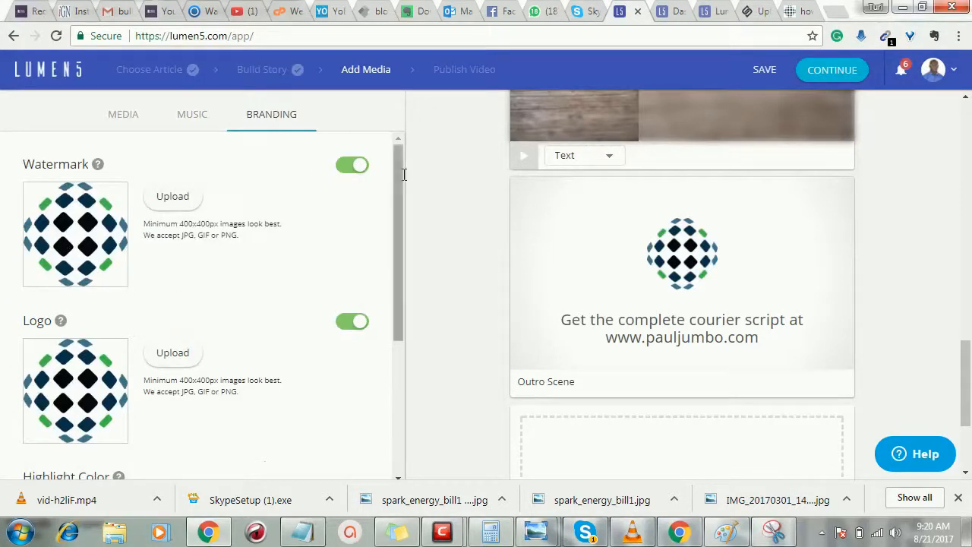
scroll(down, 3)
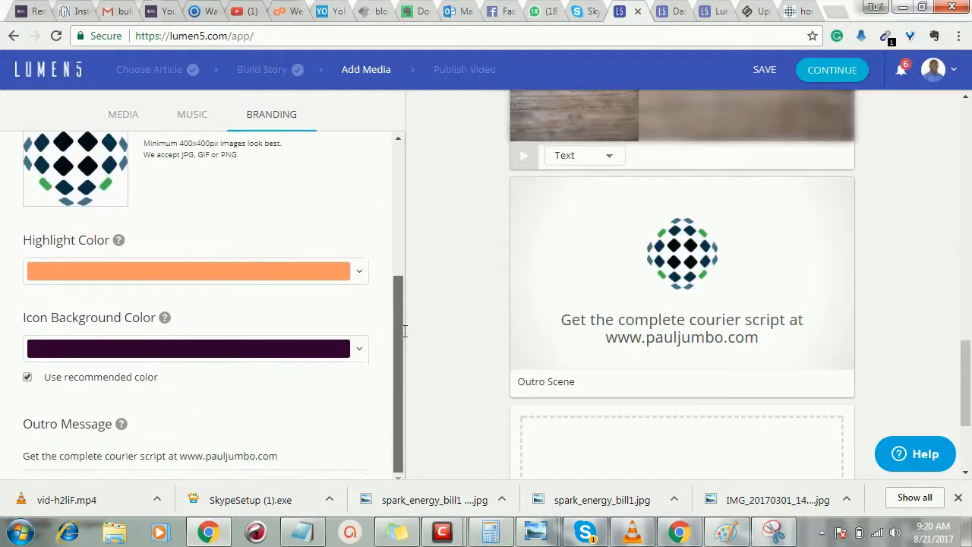
click(254, 456)
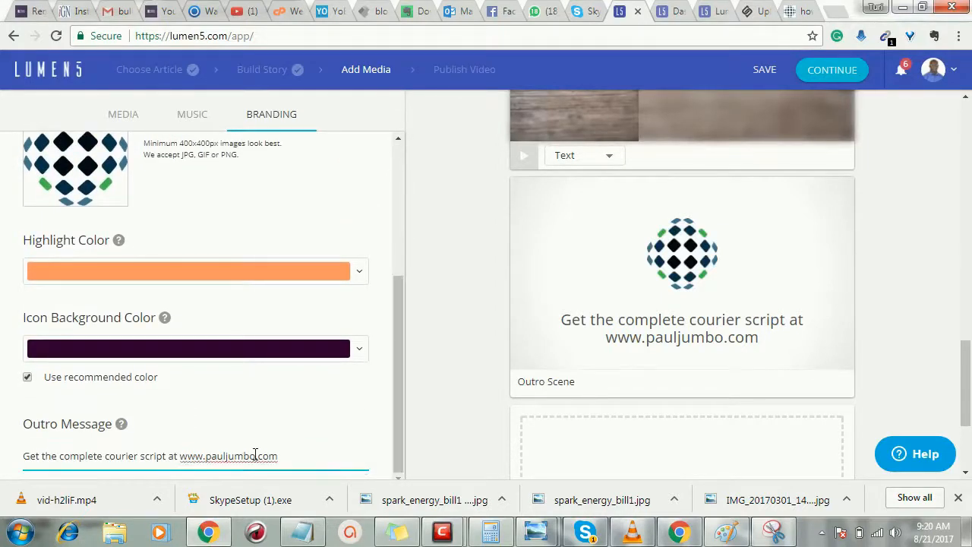
text(store)
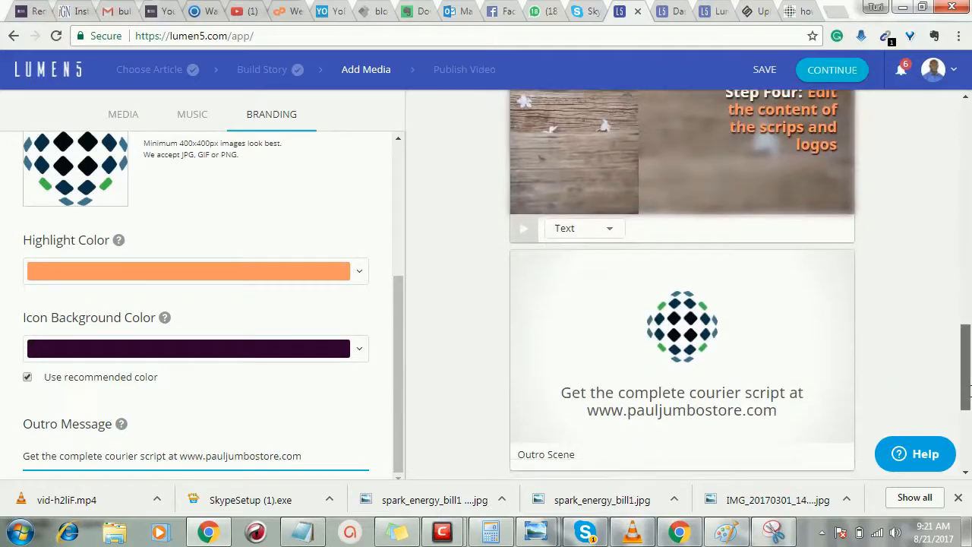
scroll(down, 3)
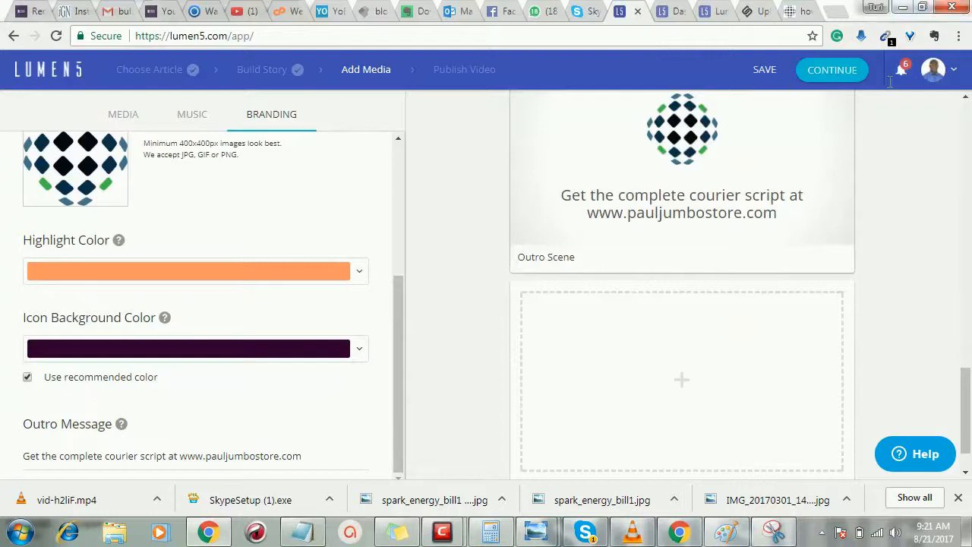
click(831, 69)
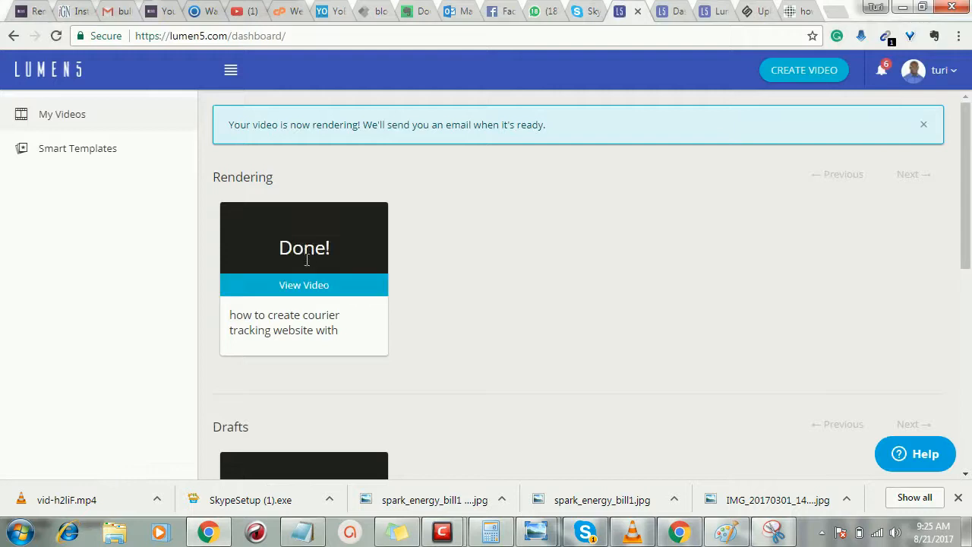
mouse_move(355, 198)
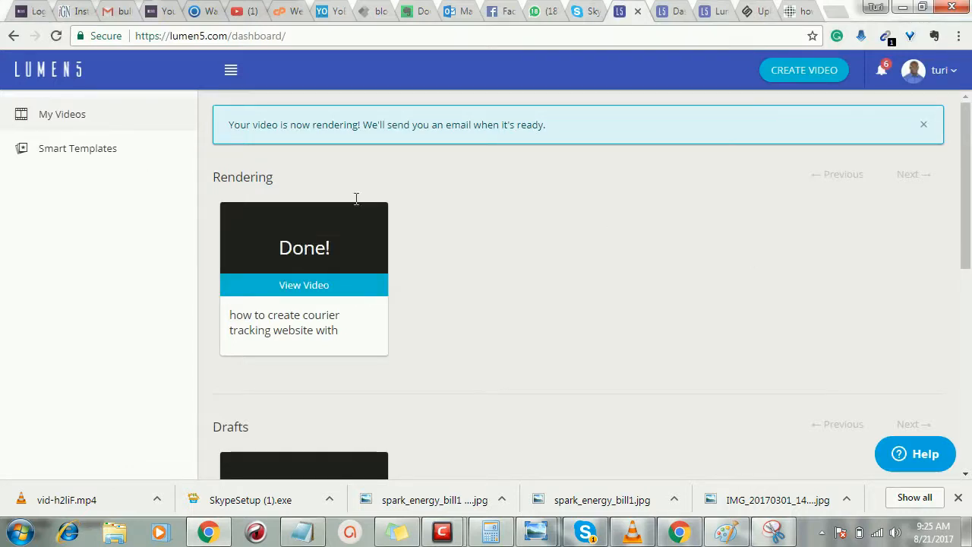
mouse_move(304, 285)
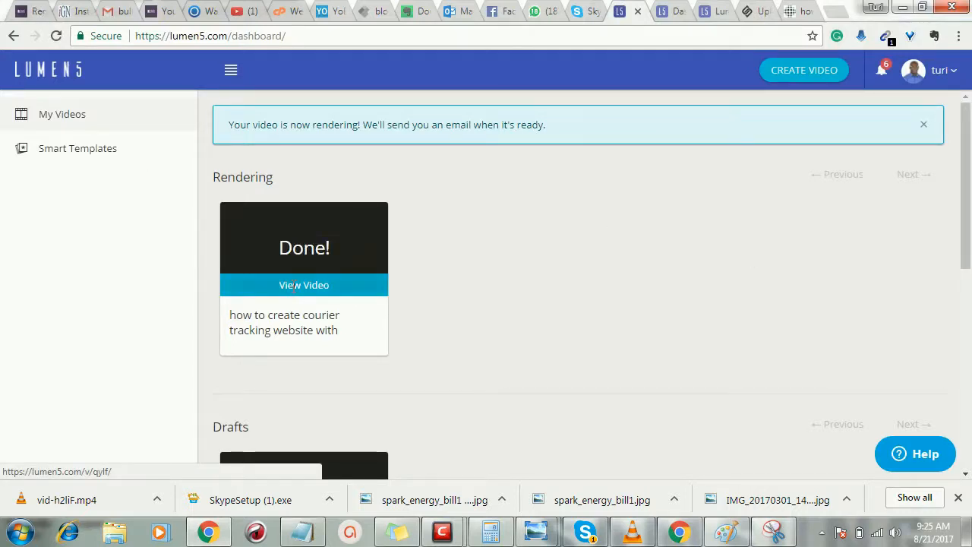
Open the rendered 41-second video from the Done! card on the dashboard
click(303, 285)
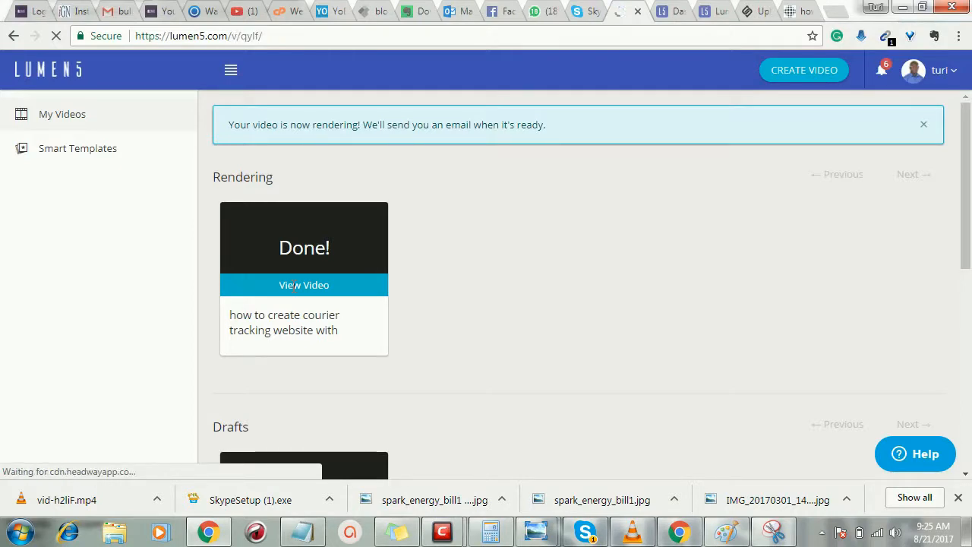
click(303, 285)
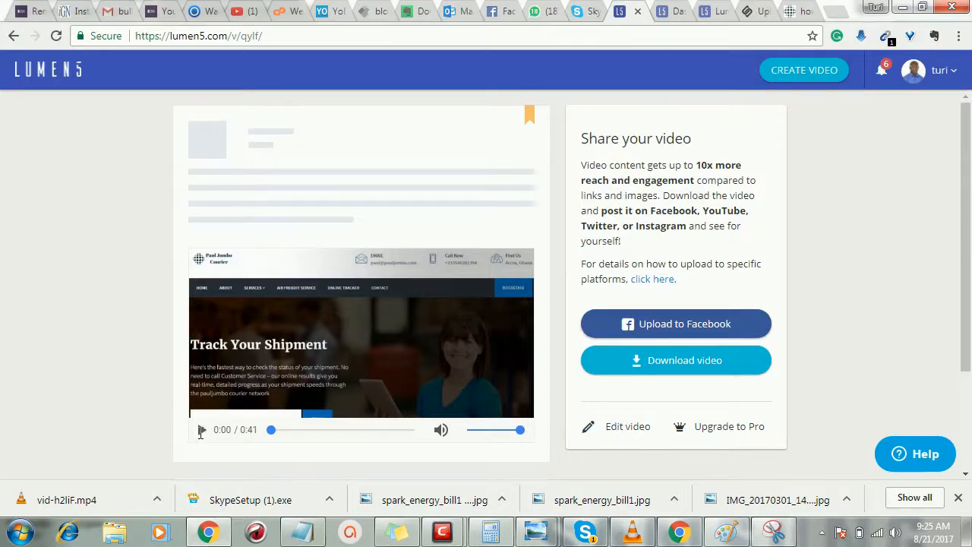
Preview the rendered courier tracking video for a few seconds, then download it as vid-2boxB.mp4
click(202, 429)
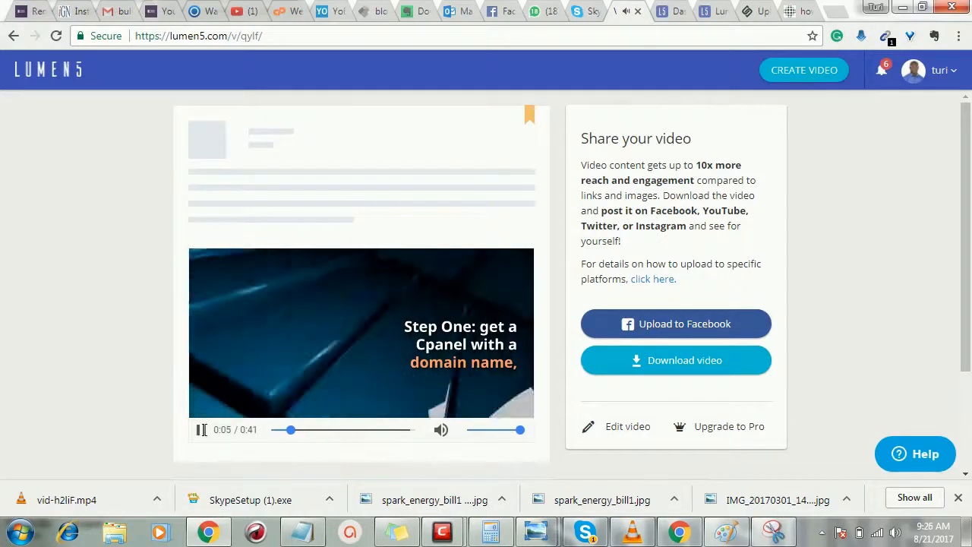
click(202, 429)
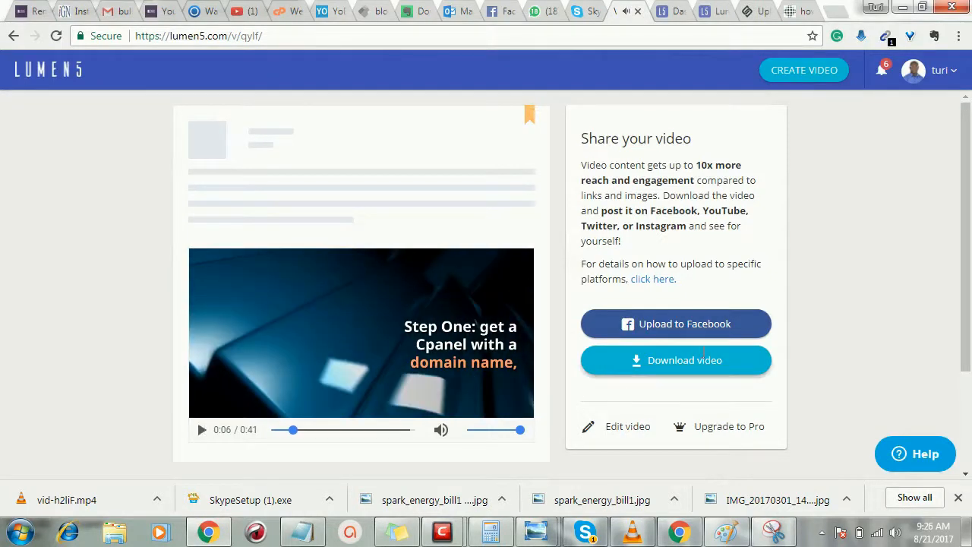
click(675, 360)
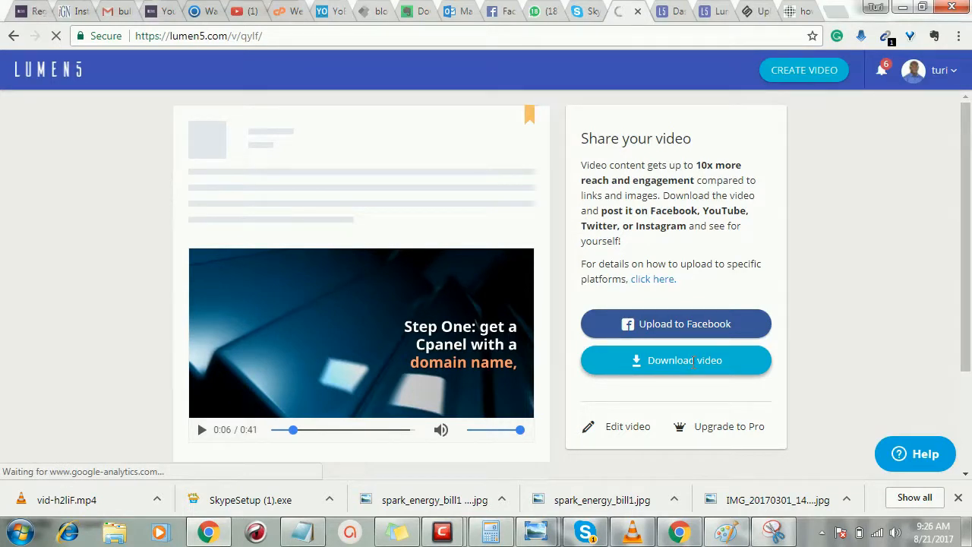
click(675, 360)
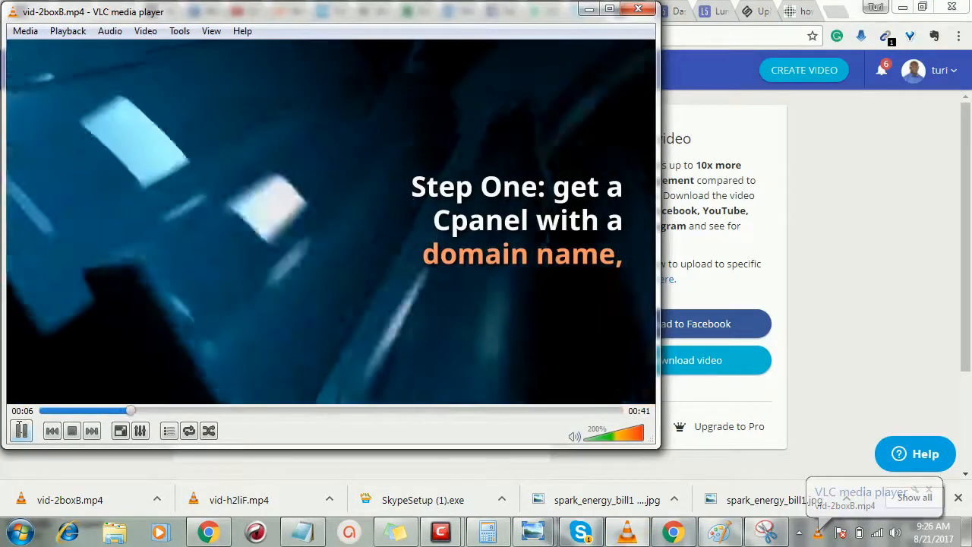
Pause vid-2boxB.mp4 in VLC about six seconds in, on the Step One scene
click(21, 431)
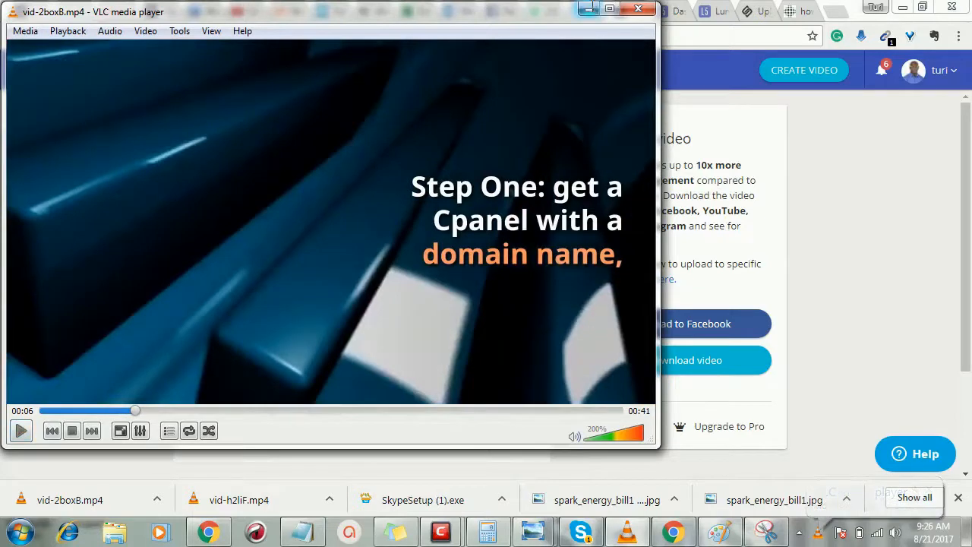